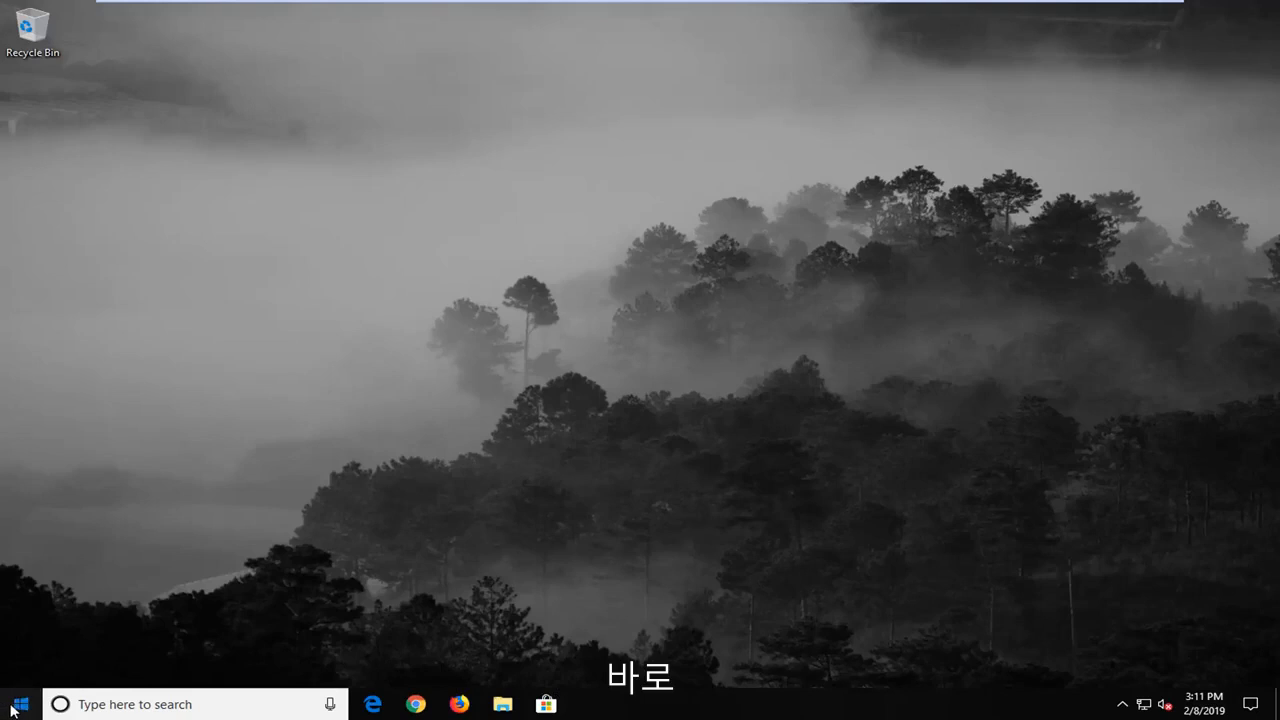
# - Search Start for 'regedit' and run Registry Editor as administrator, approving the UAC prompt
pyautogui.click(15, 704)
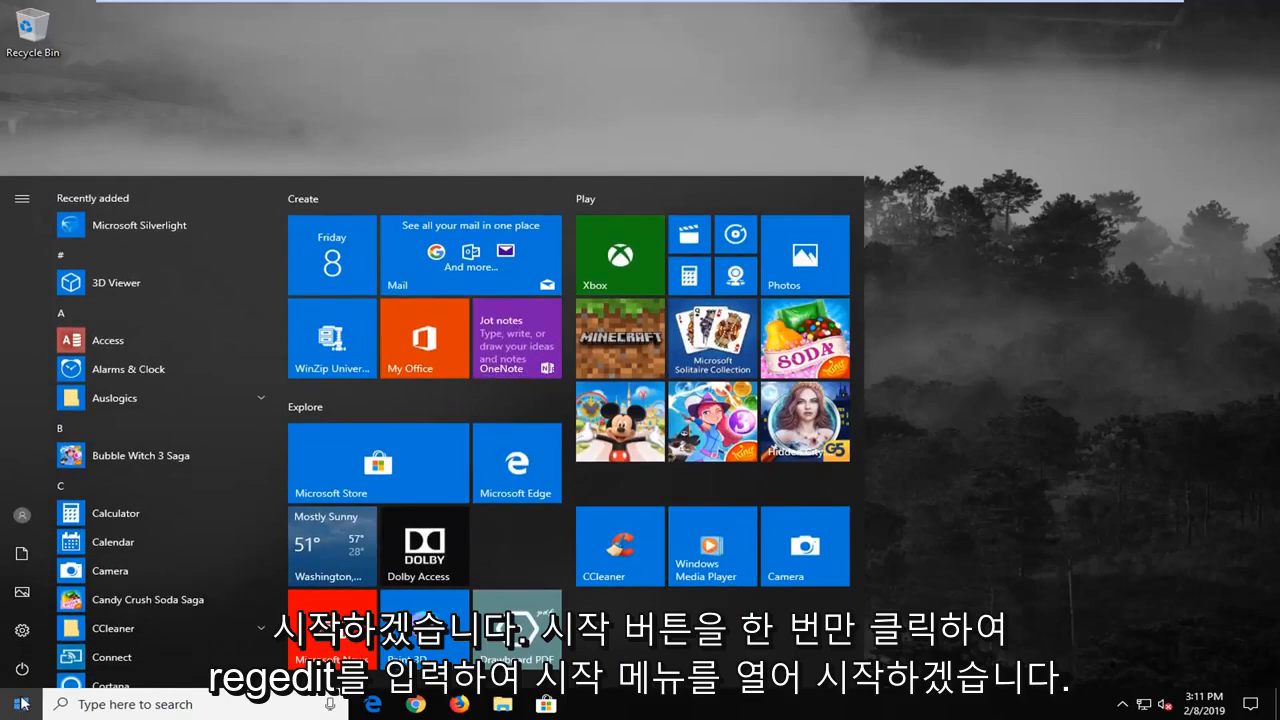
pyautogui.write('regedit')
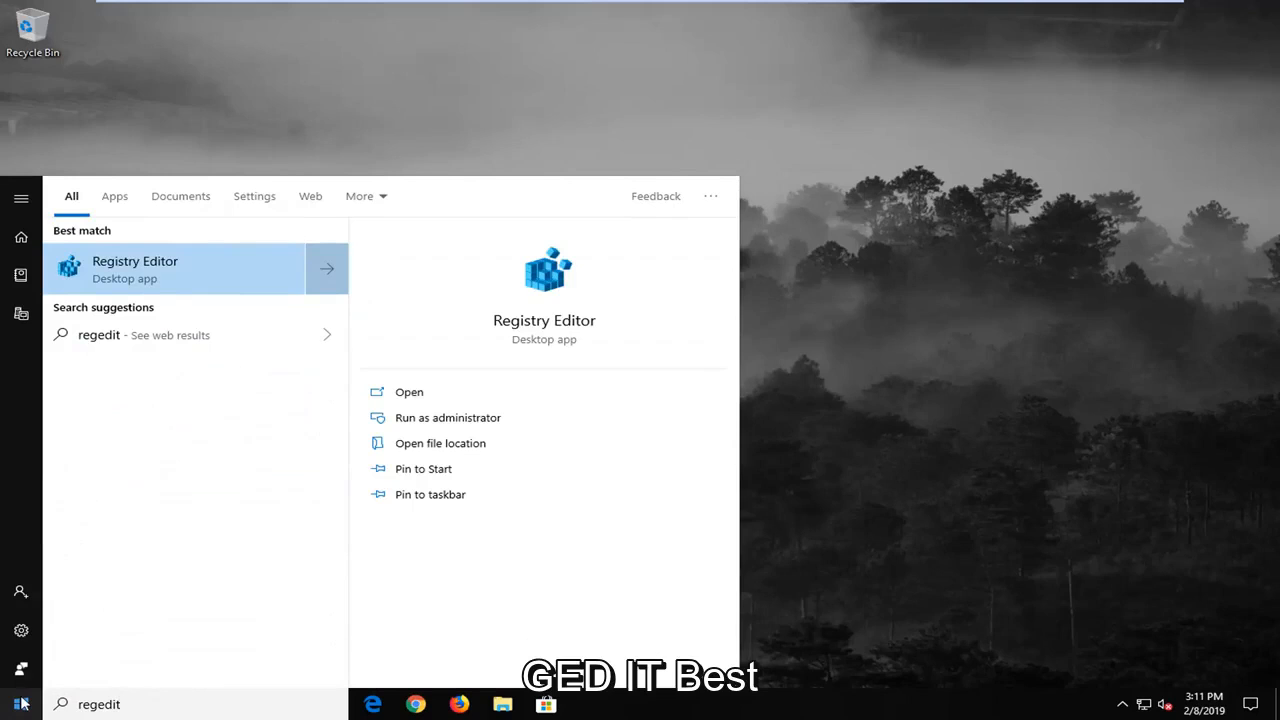
pyautogui.moveTo(225, 357)
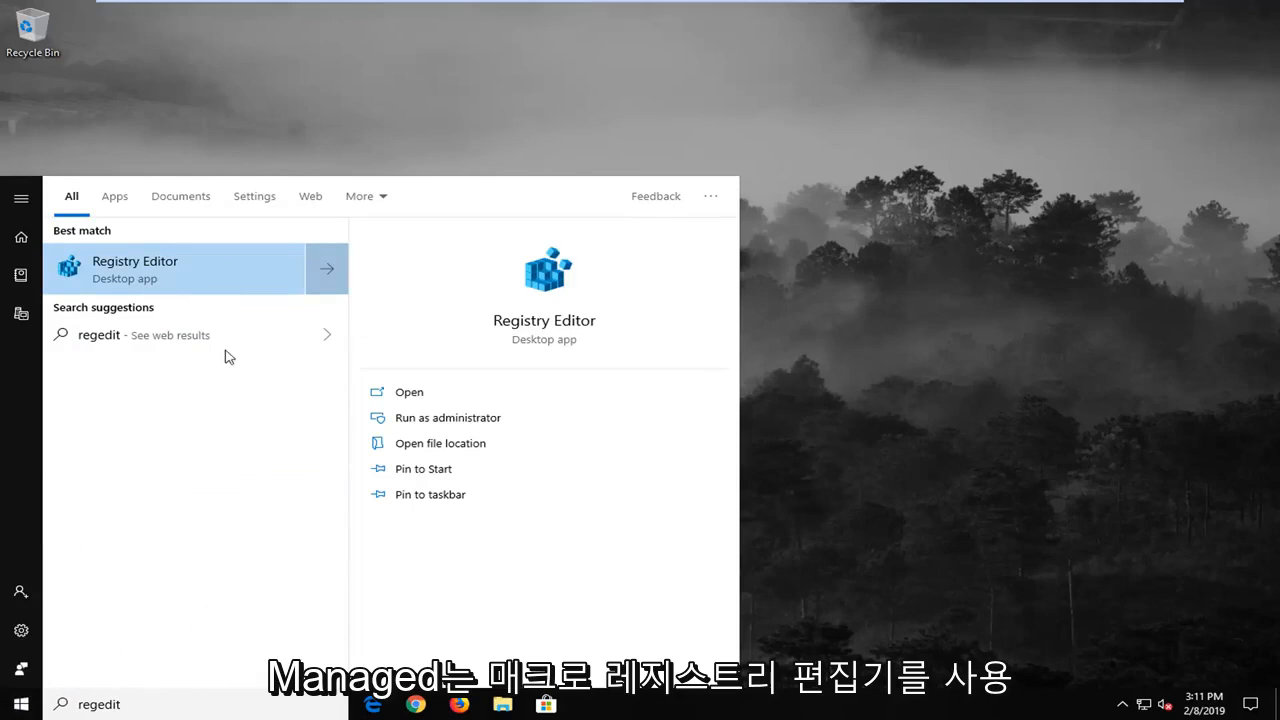
pyautogui.rightClick(160, 269)
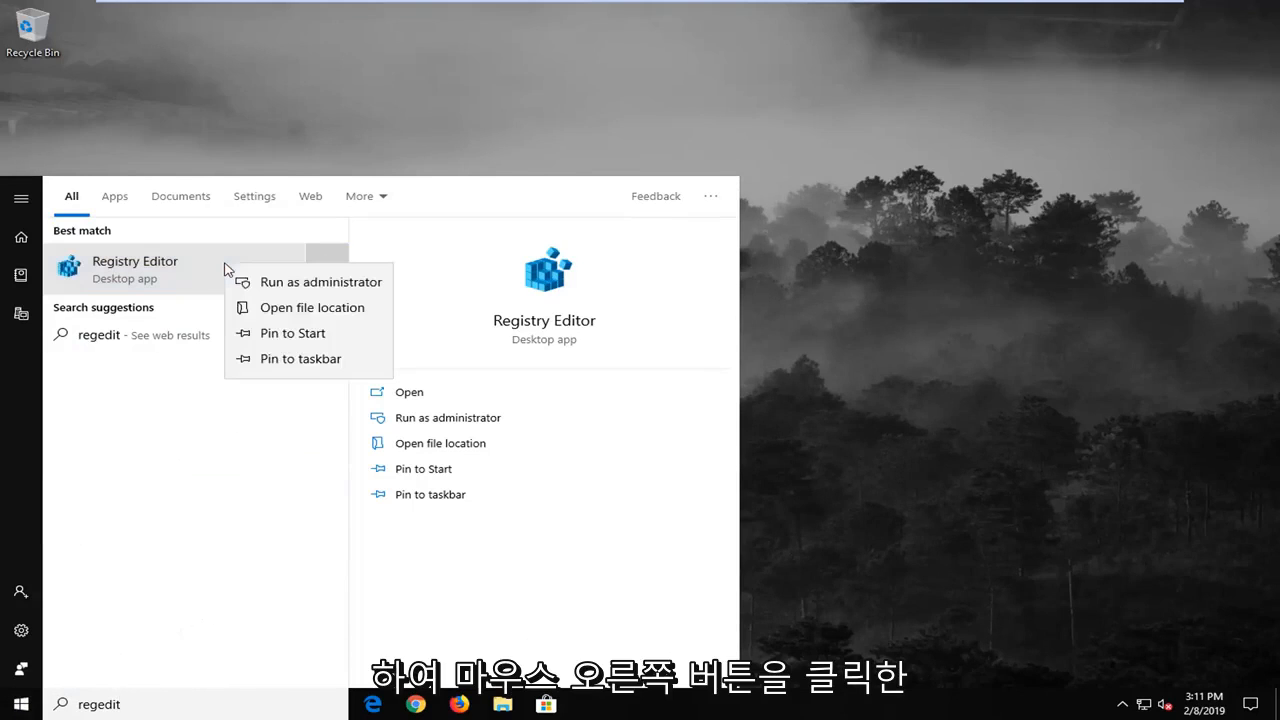
pyautogui.click(320, 281)
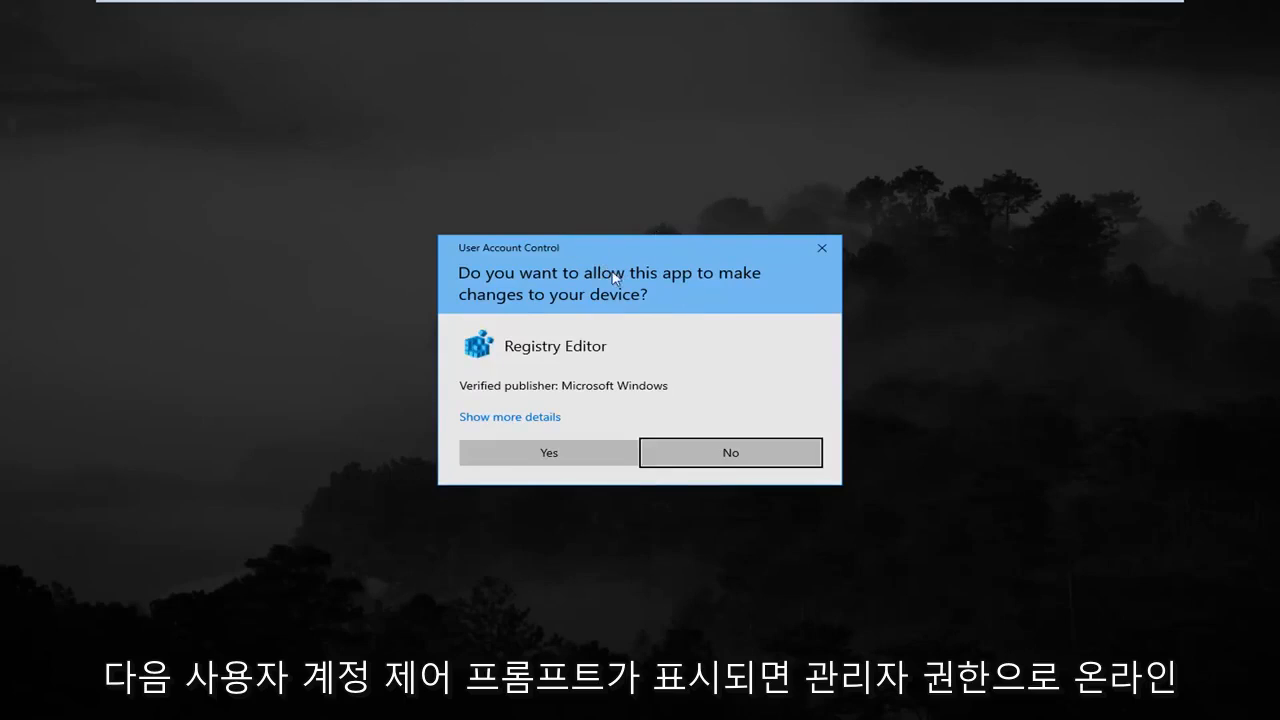
pyautogui.click(548, 452)
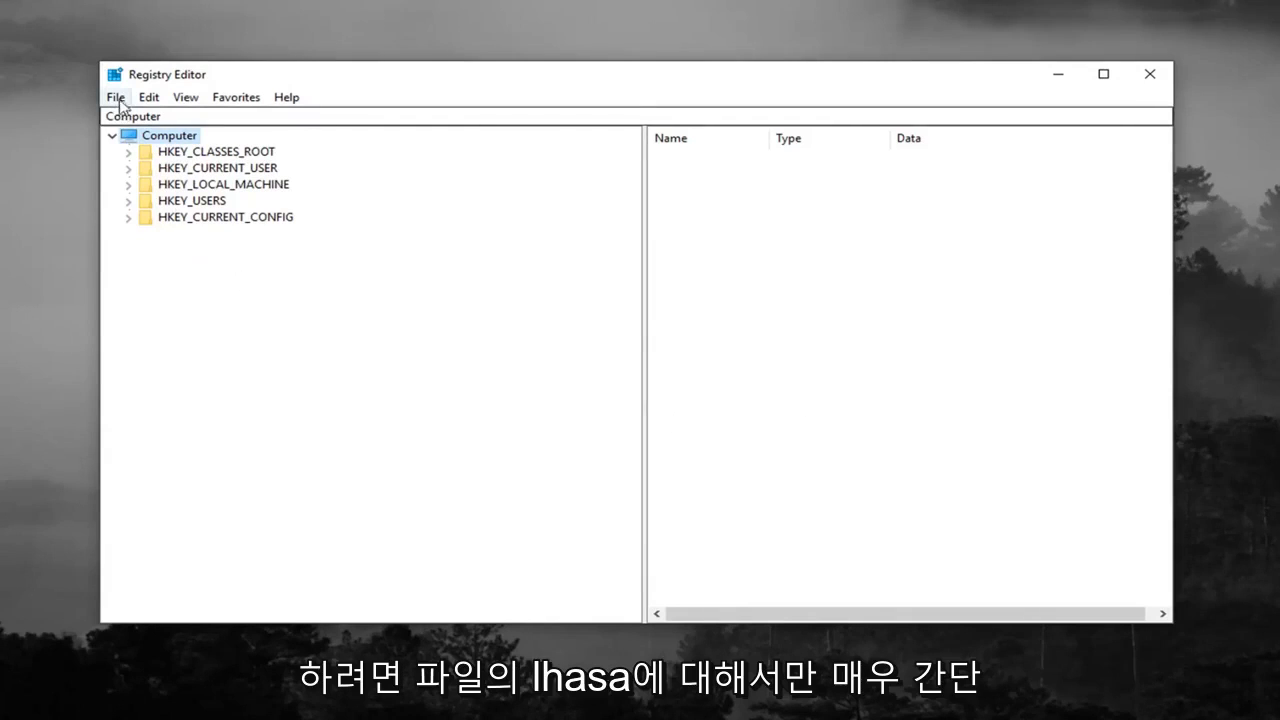
pyautogui.click(114, 97)
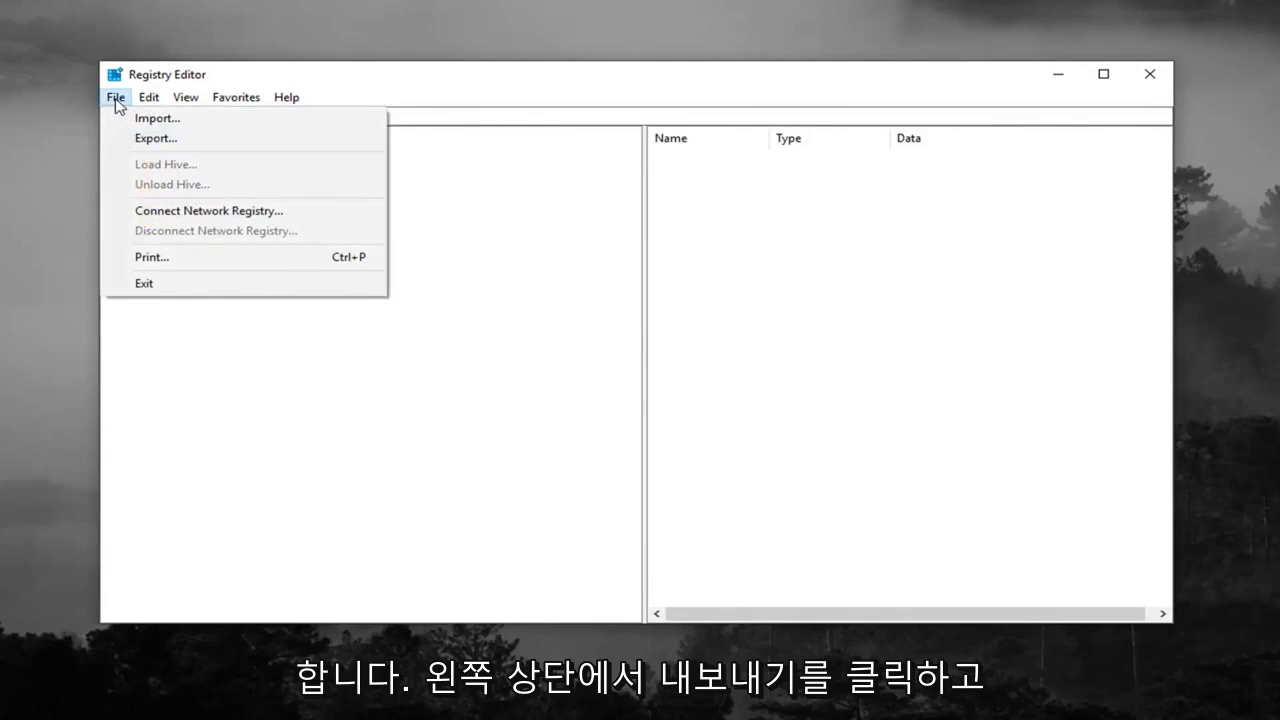
pyautogui.click(155, 138)
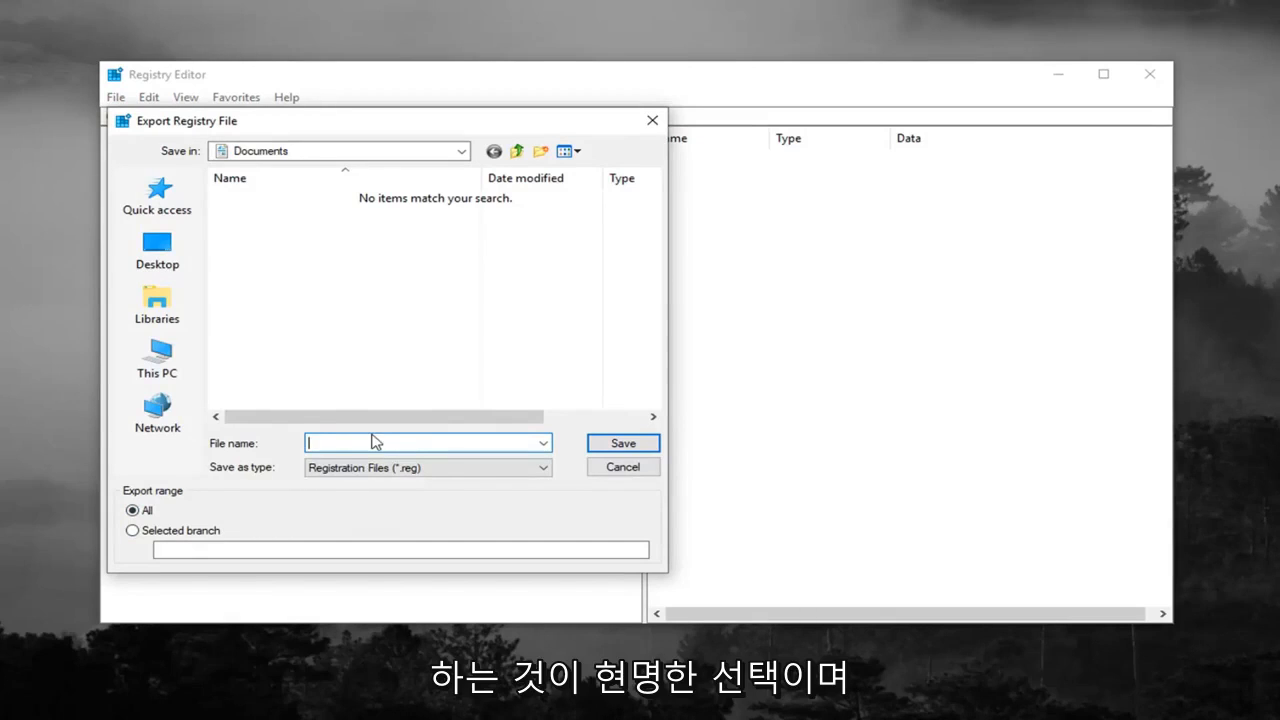
pyautogui.moveTo(145, 160)
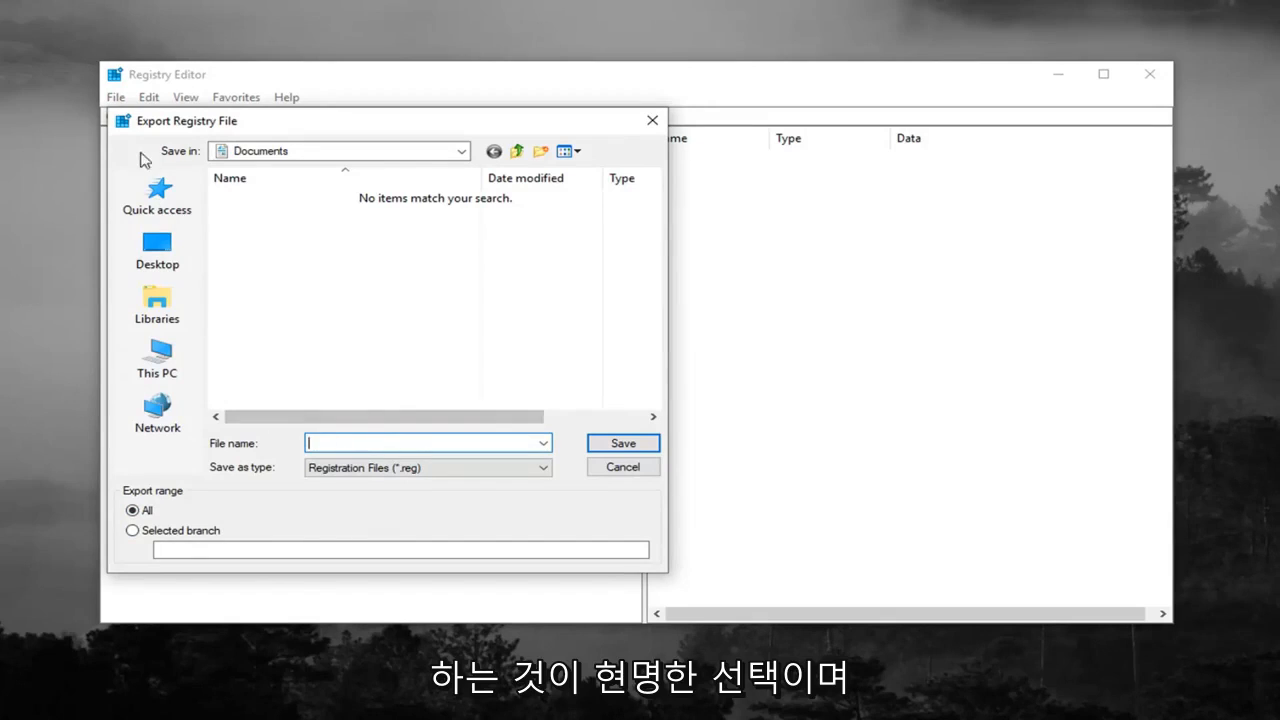
pyautogui.moveTo(550, 348)
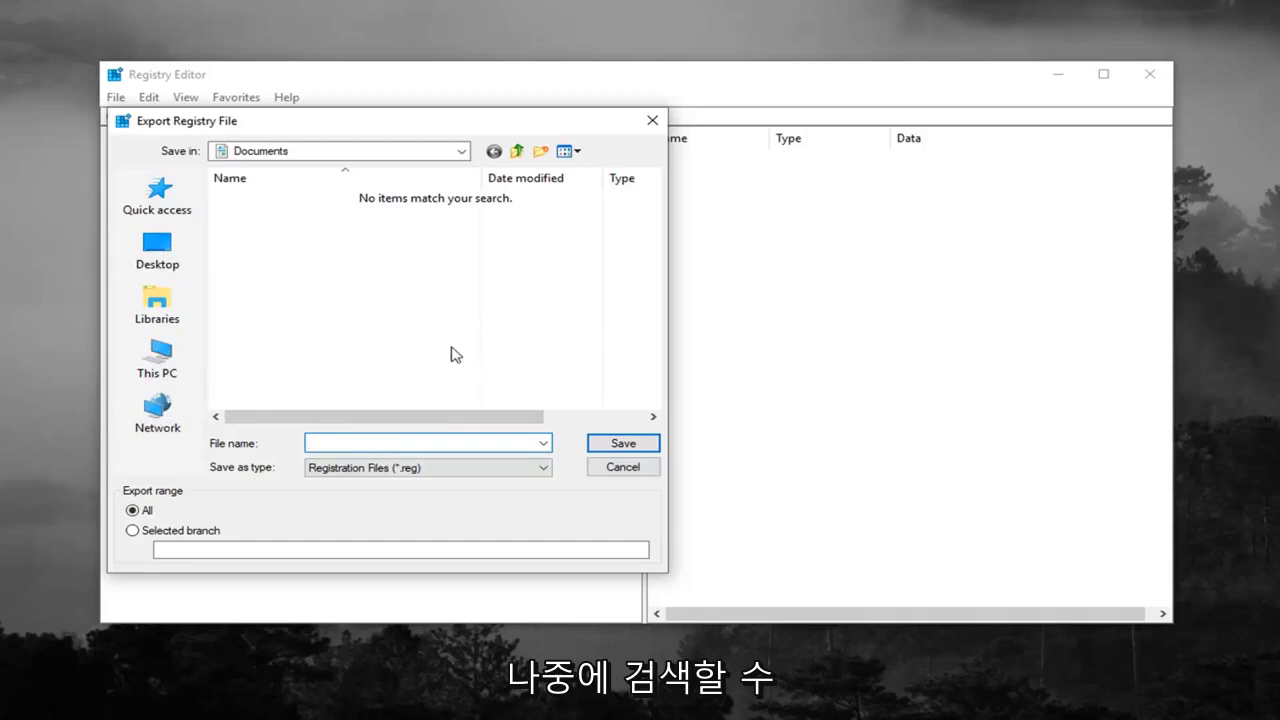
pyautogui.click(622, 467)
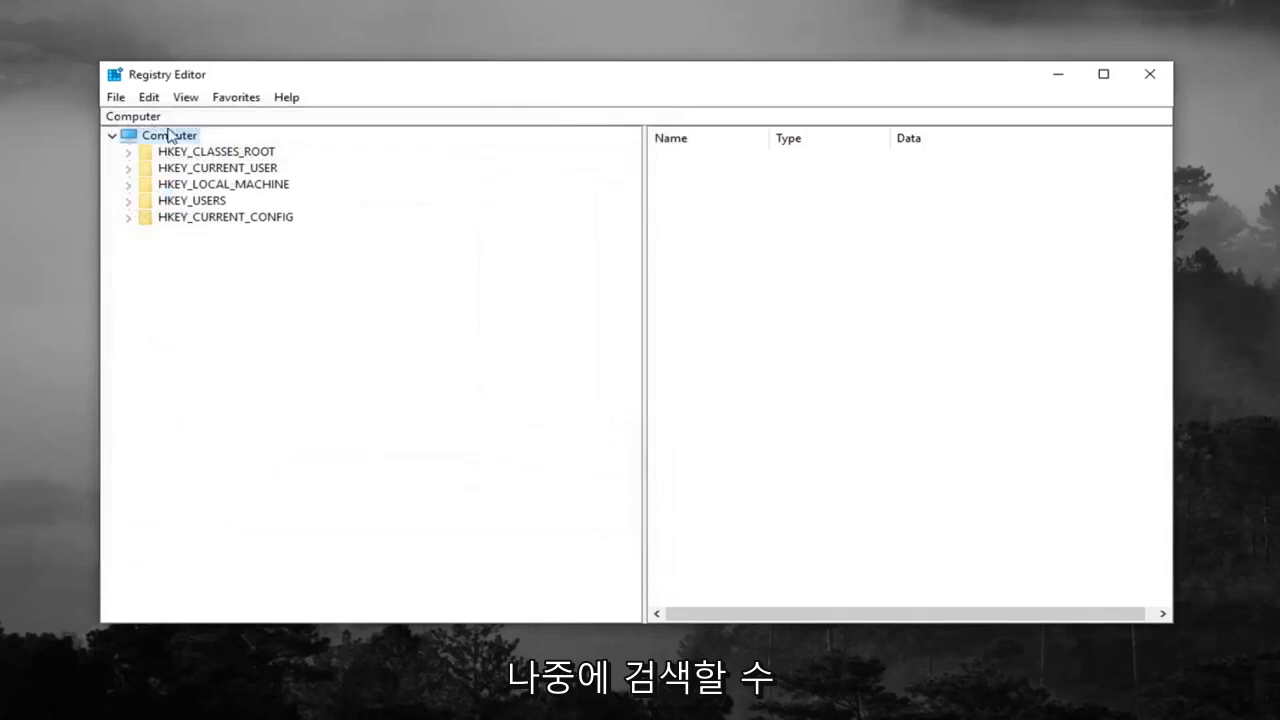
pyautogui.click(115, 97)
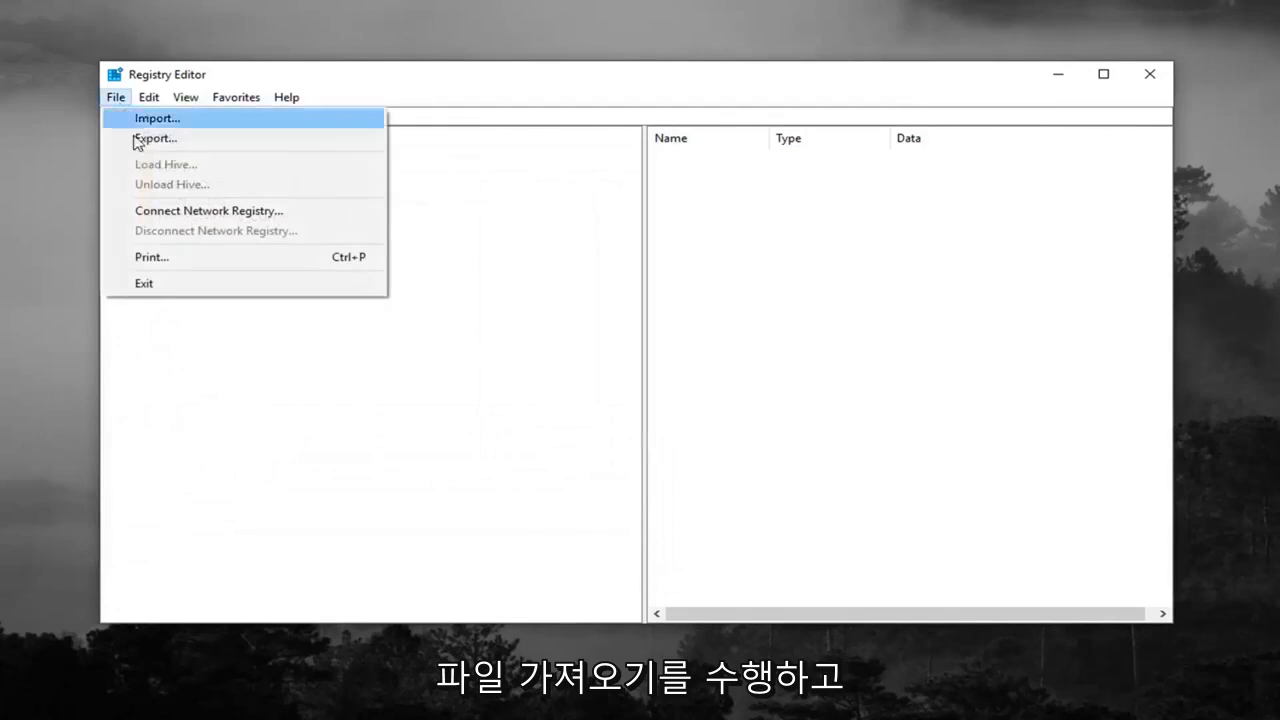
pyautogui.click(156, 118)
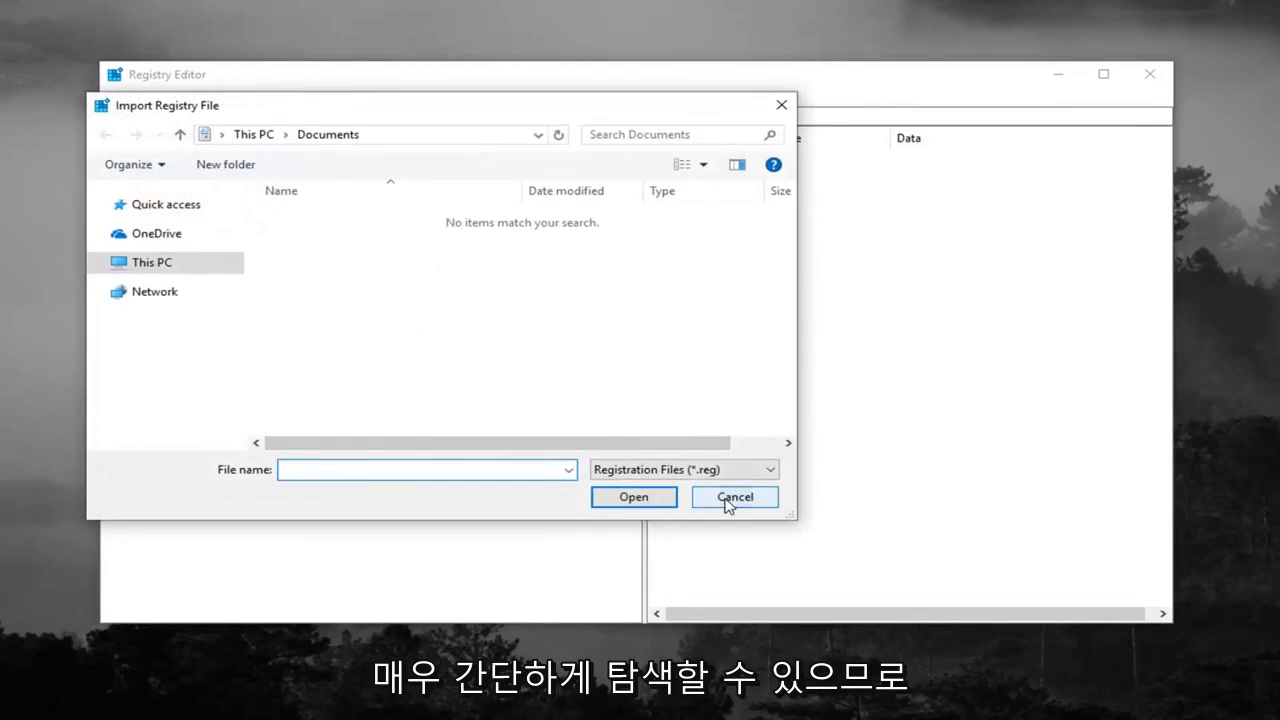
pyautogui.click(734, 497)
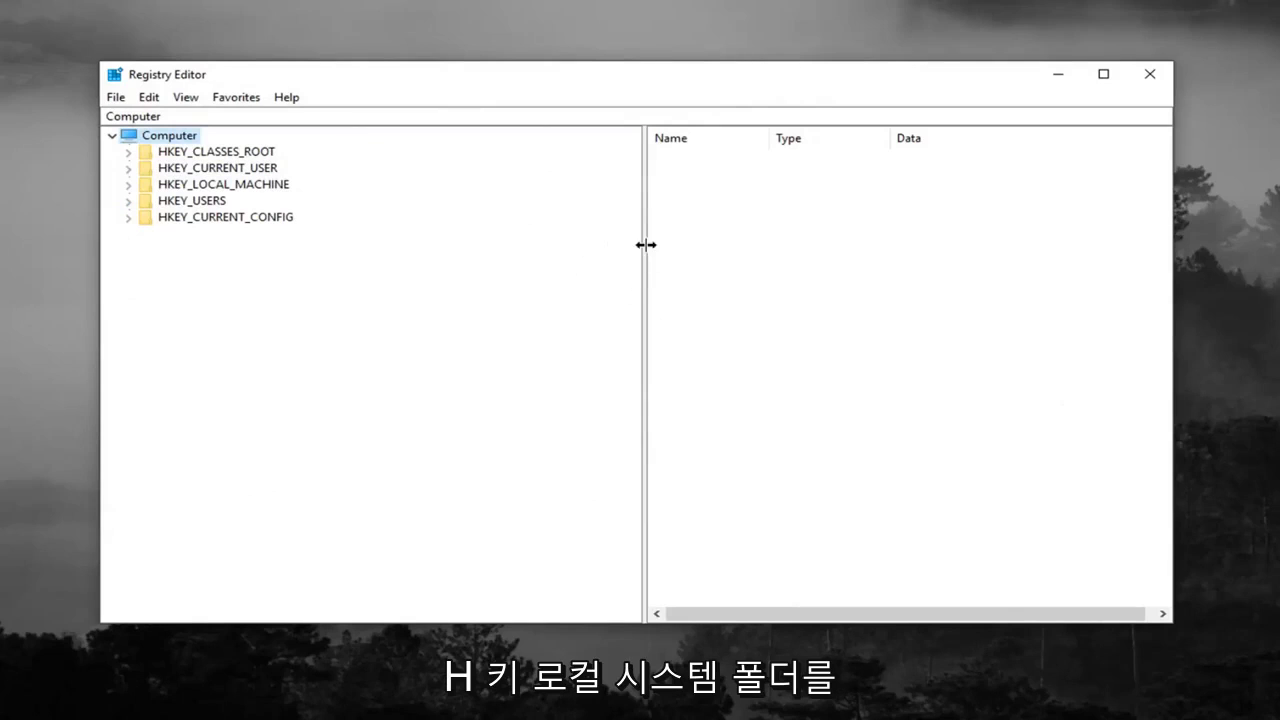
# - Expand HKEY_LOCAL_MACHINE, SYSTEM, CurrentControlSet and Control to open the Class key
pyautogui.click(223, 184)
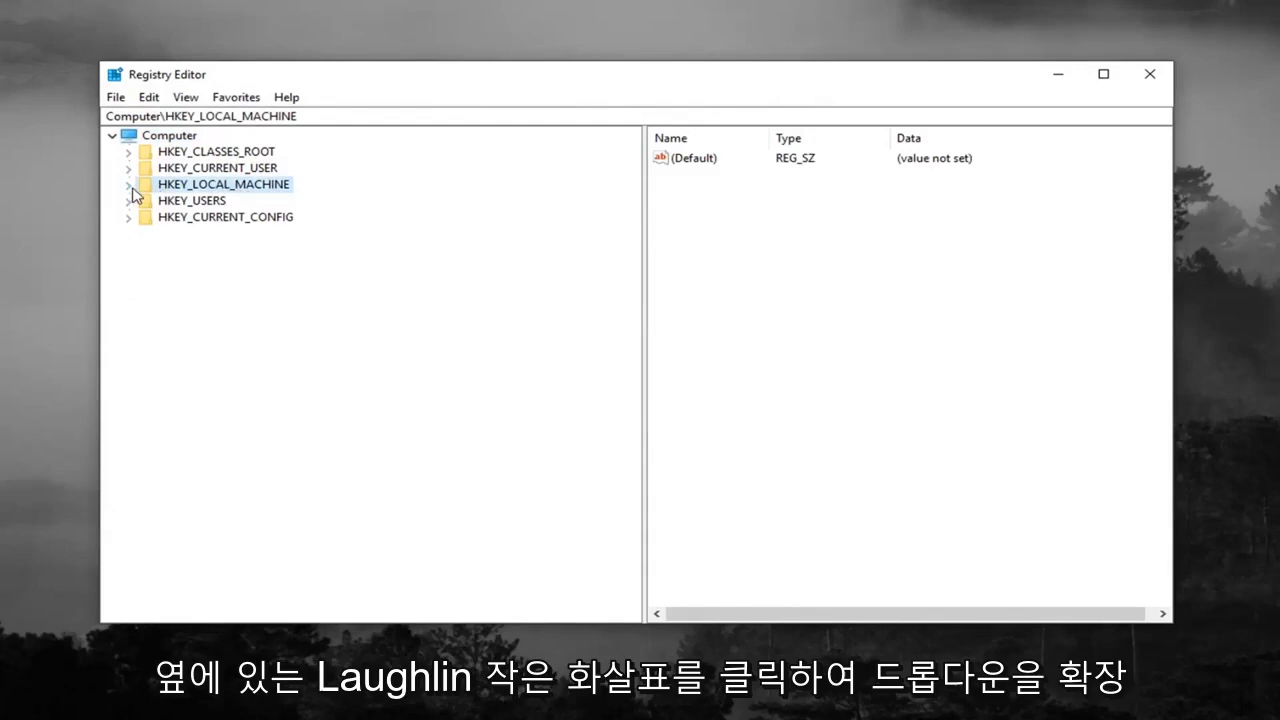
pyautogui.click(128, 184)
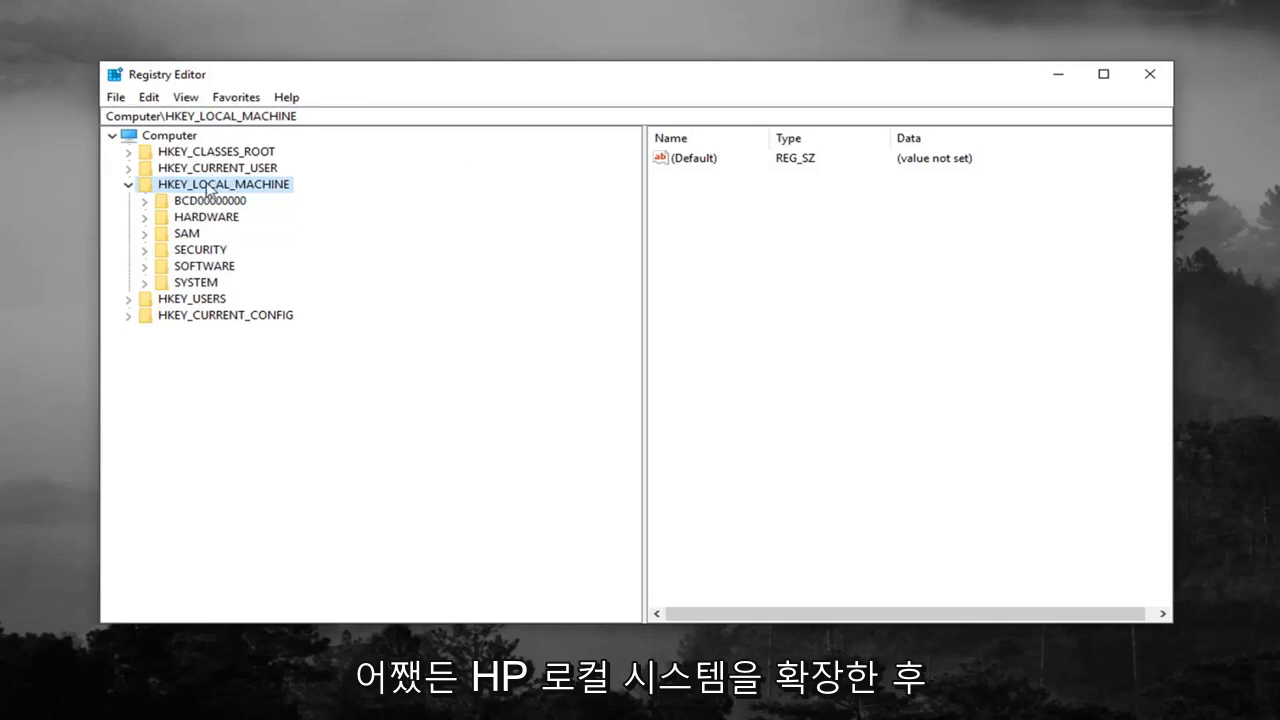
pyautogui.moveTo(224, 217)
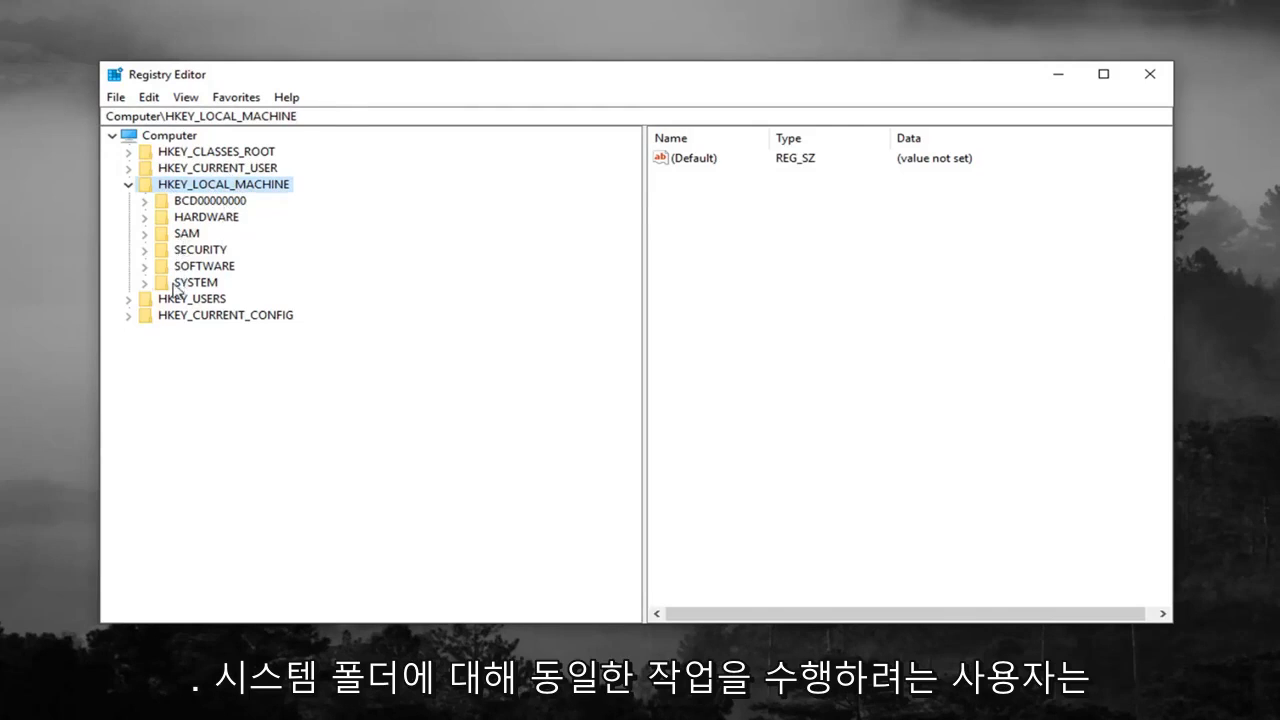
pyautogui.click(145, 282)
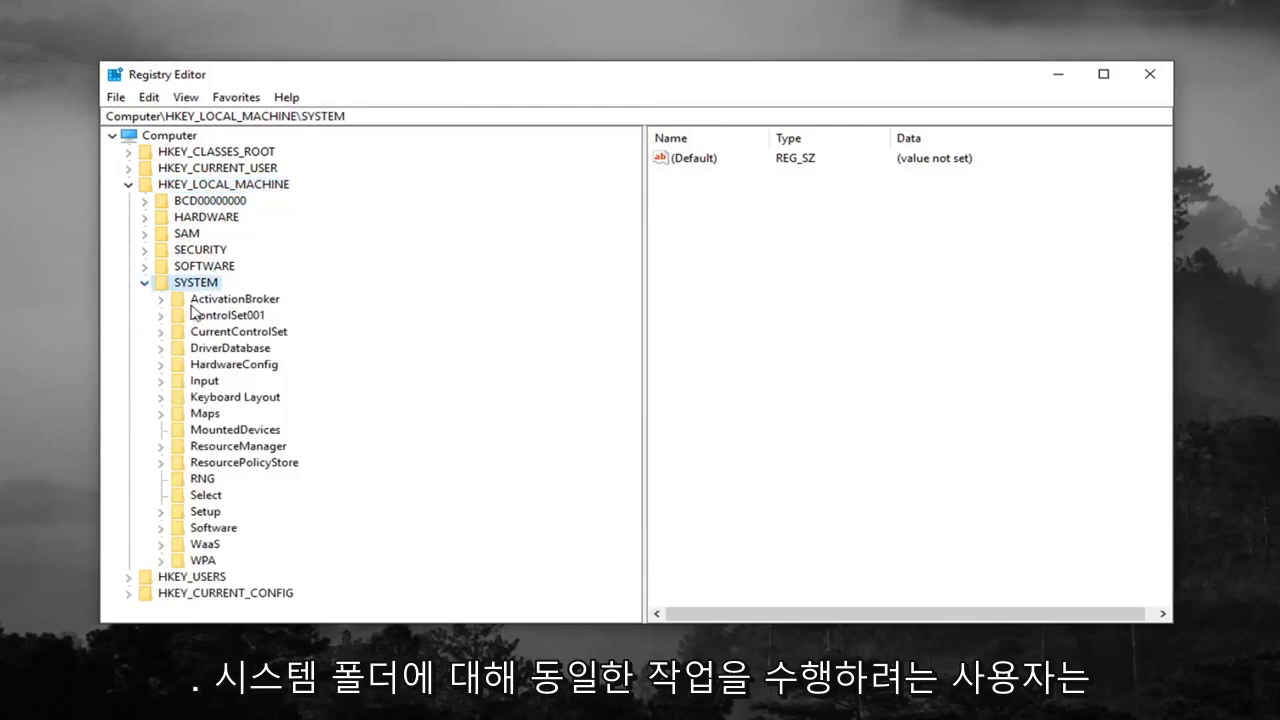
pyautogui.click(238, 331)
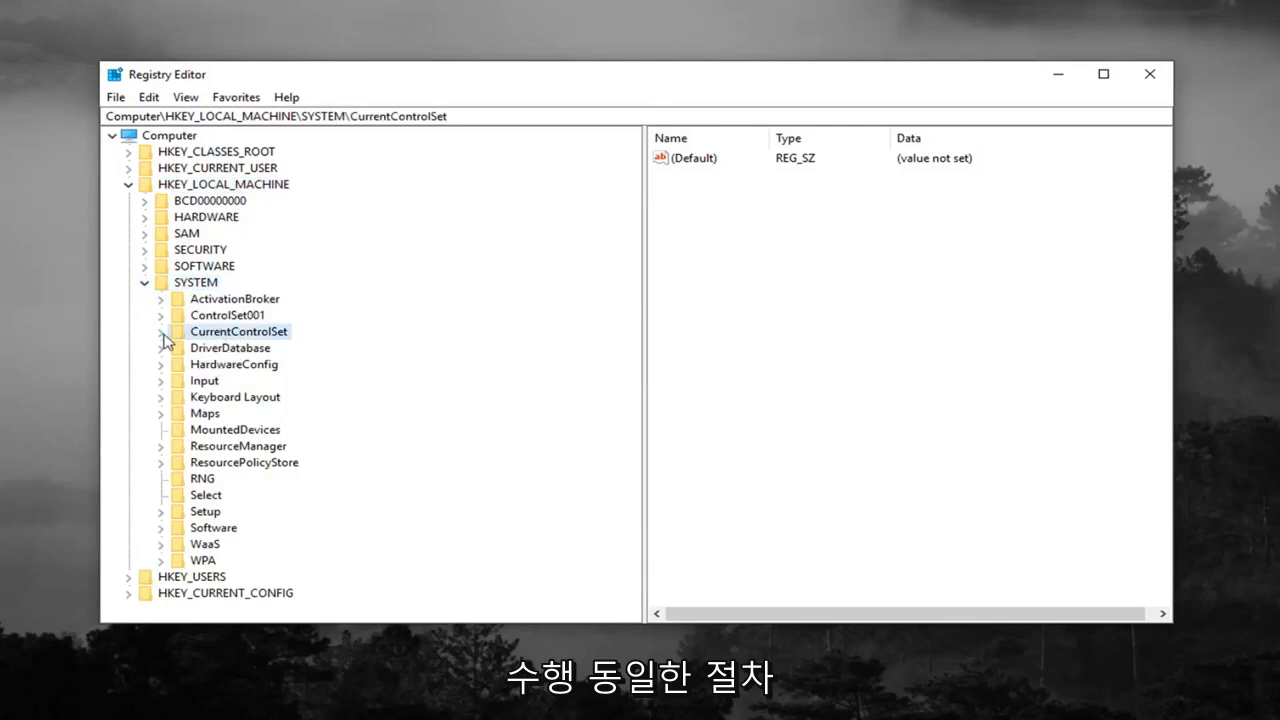
pyautogui.click(161, 331)
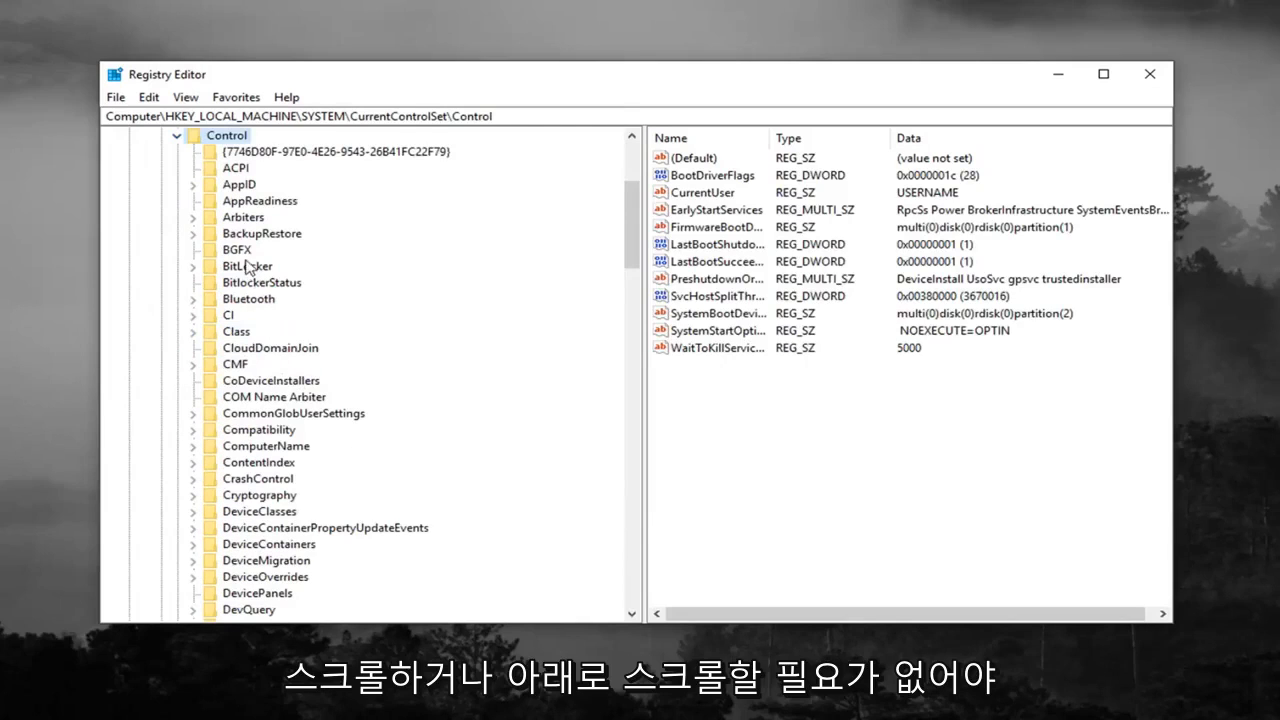
pyautogui.click(237, 331)
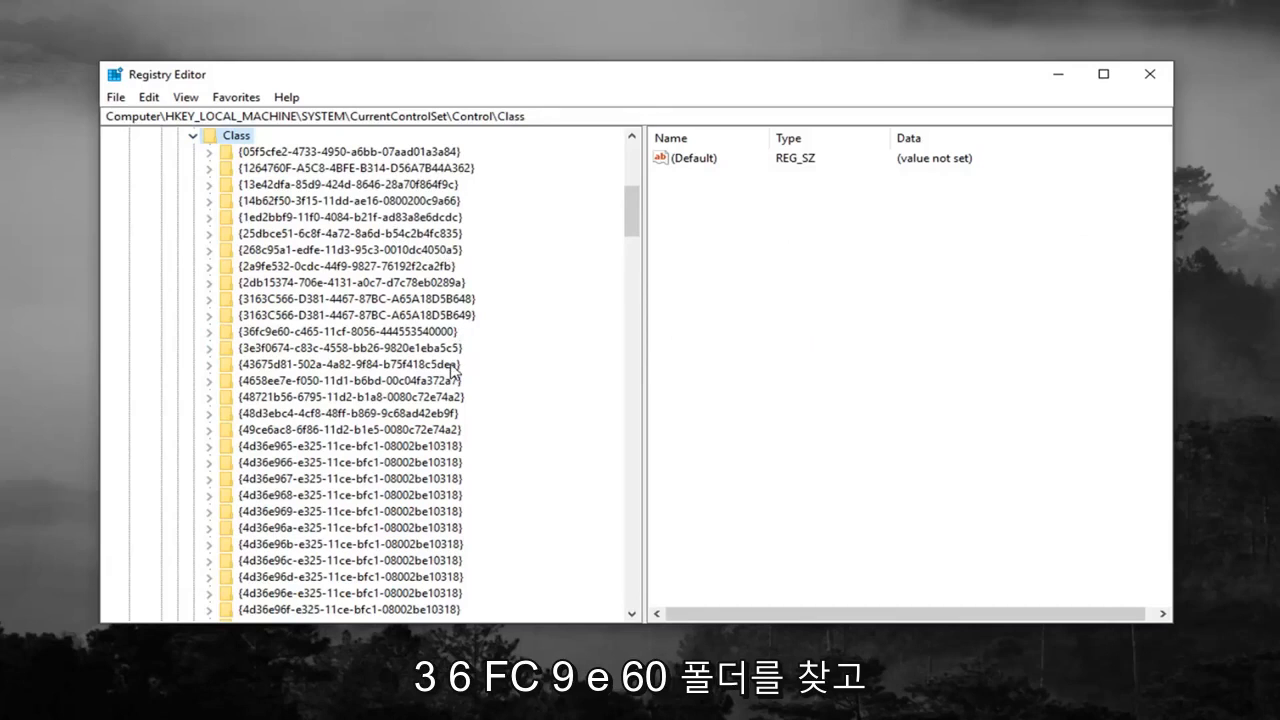
pyautogui.click(340, 331)
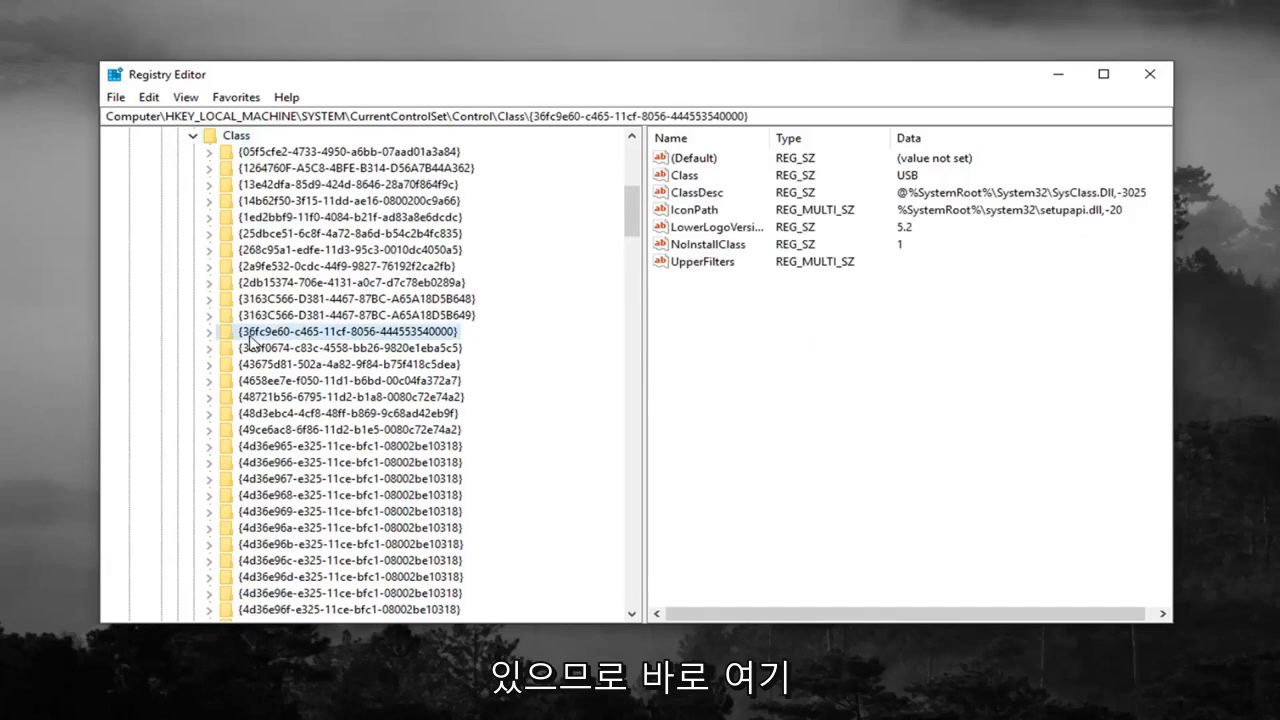
pyautogui.moveTo(262, 347)
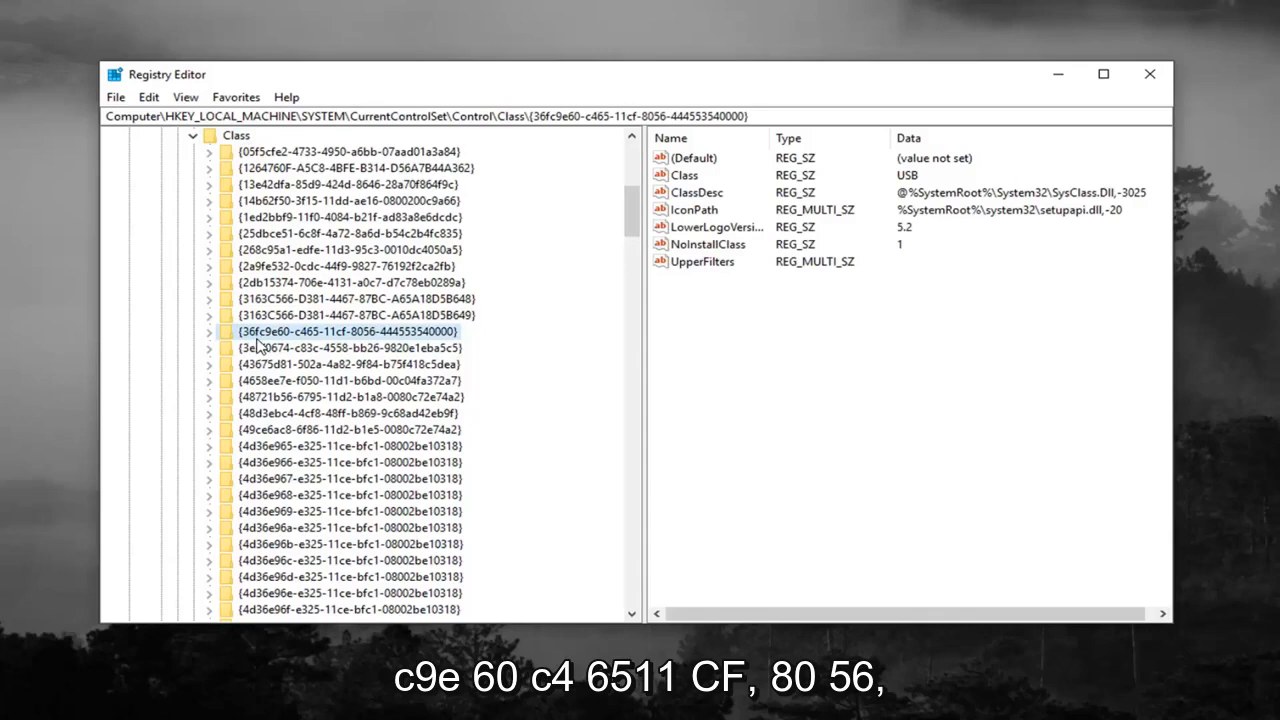
pyautogui.moveTo(307, 344)
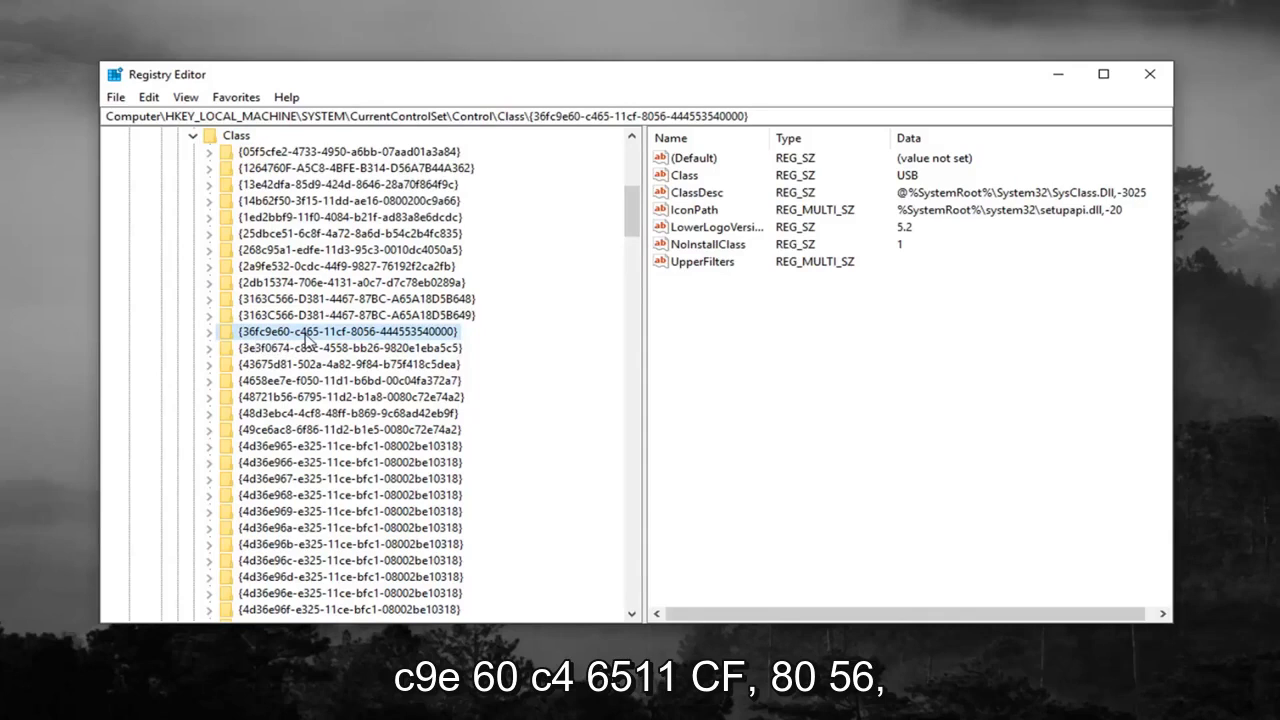
pyautogui.moveTo(350, 336)
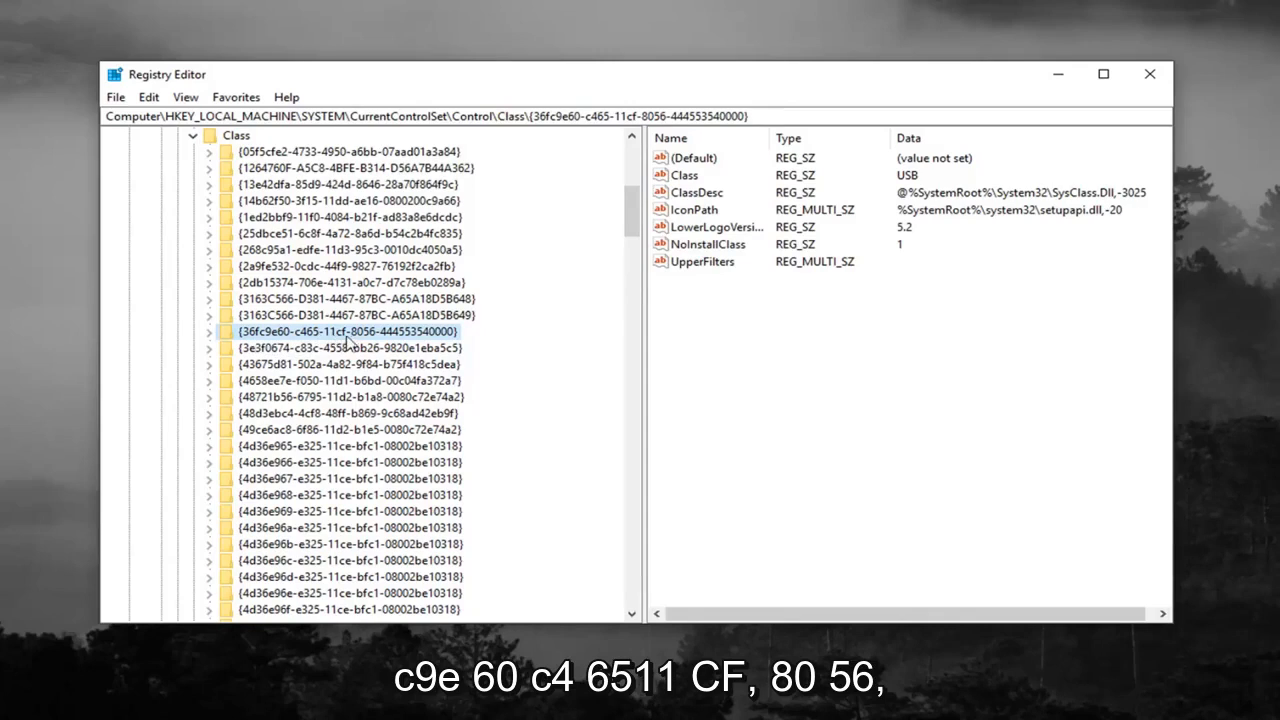
pyautogui.moveTo(357, 345)
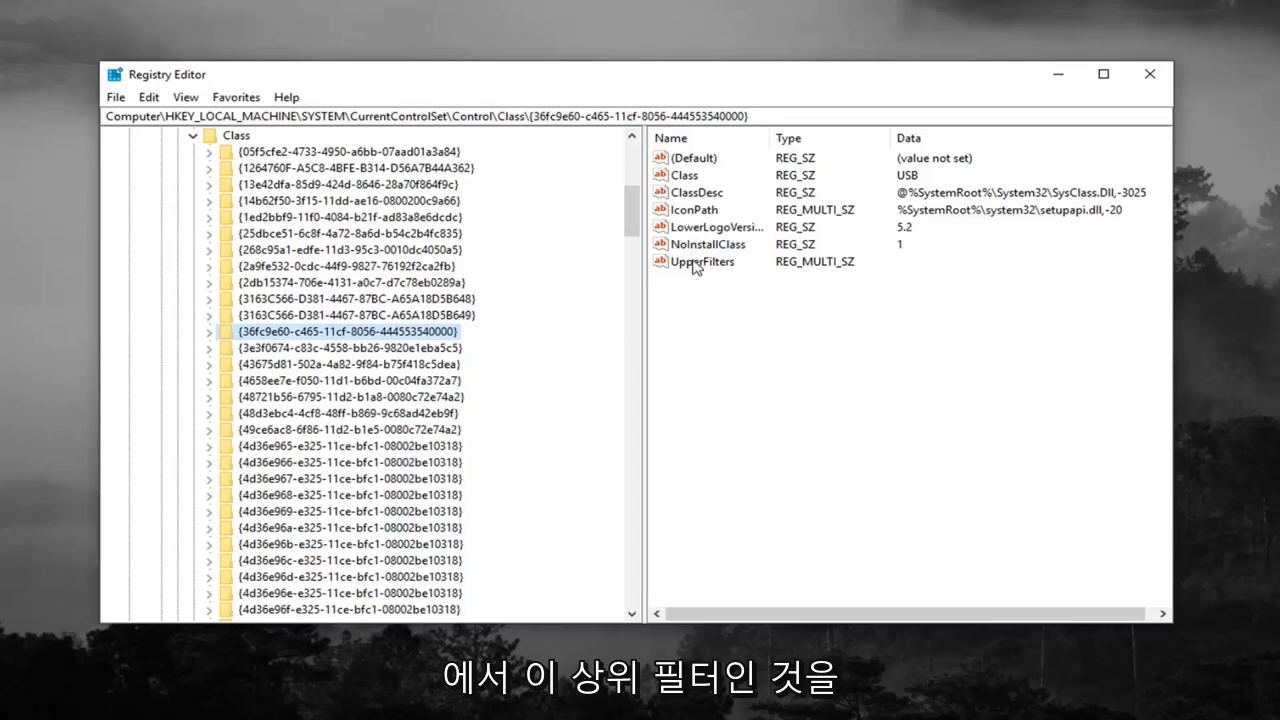
pyautogui.rightClick(703, 261)
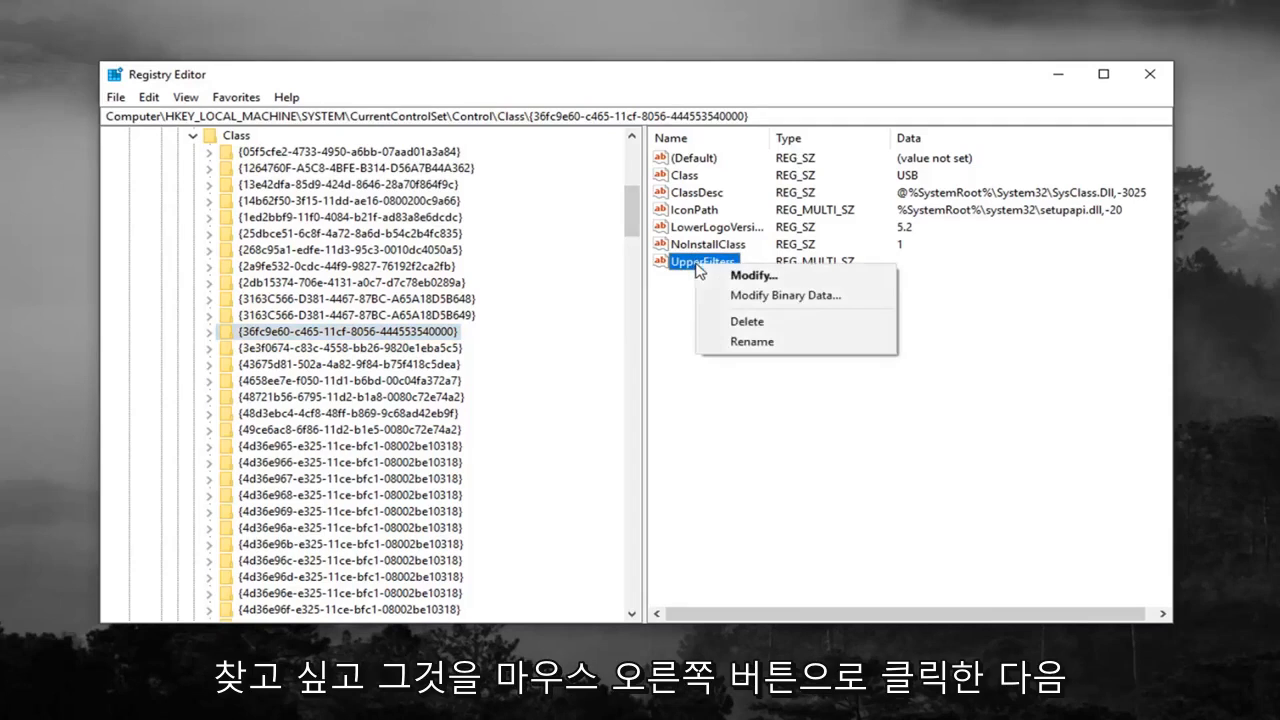
pyautogui.click(747, 321)
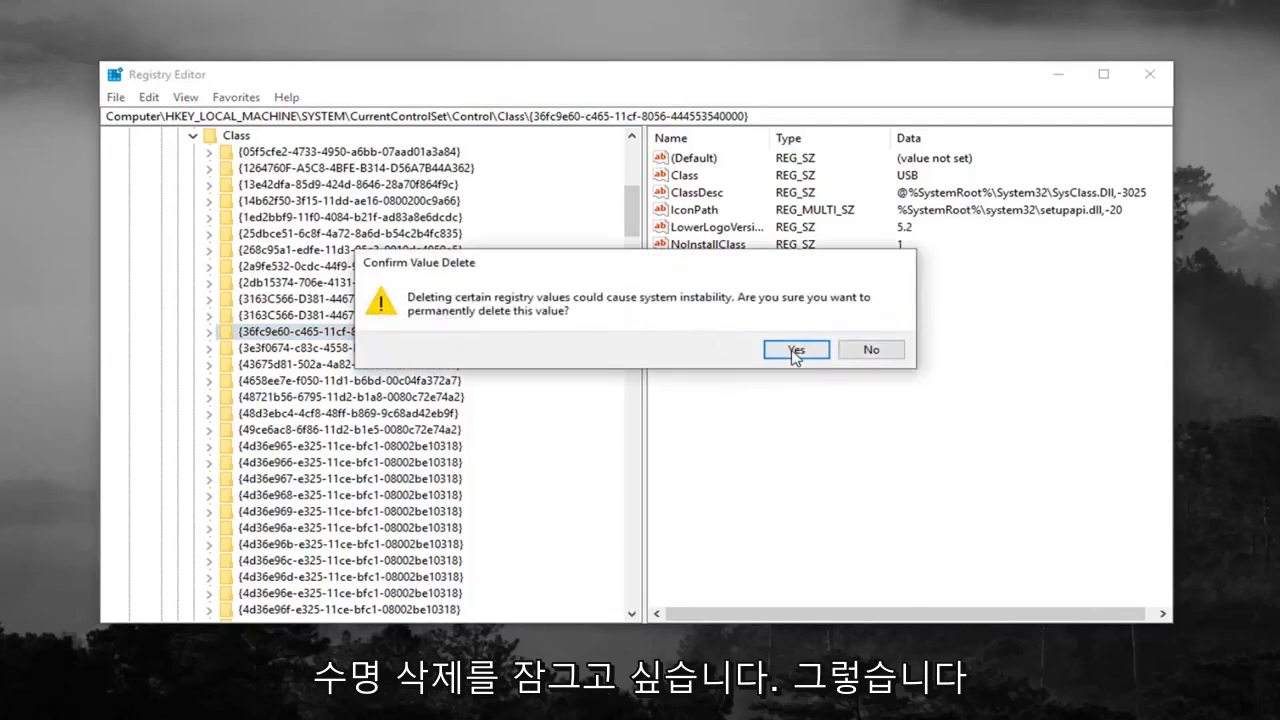
pyautogui.click(795, 349)
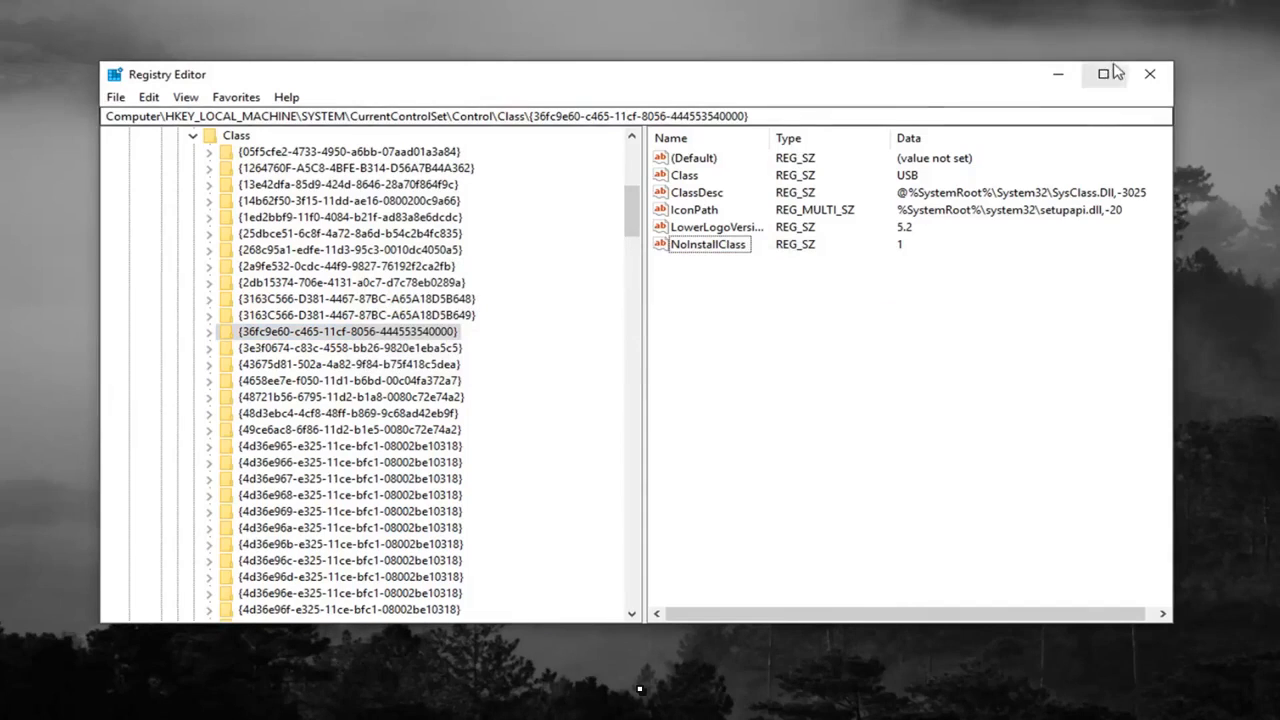
pyautogui.click(1149, 74)
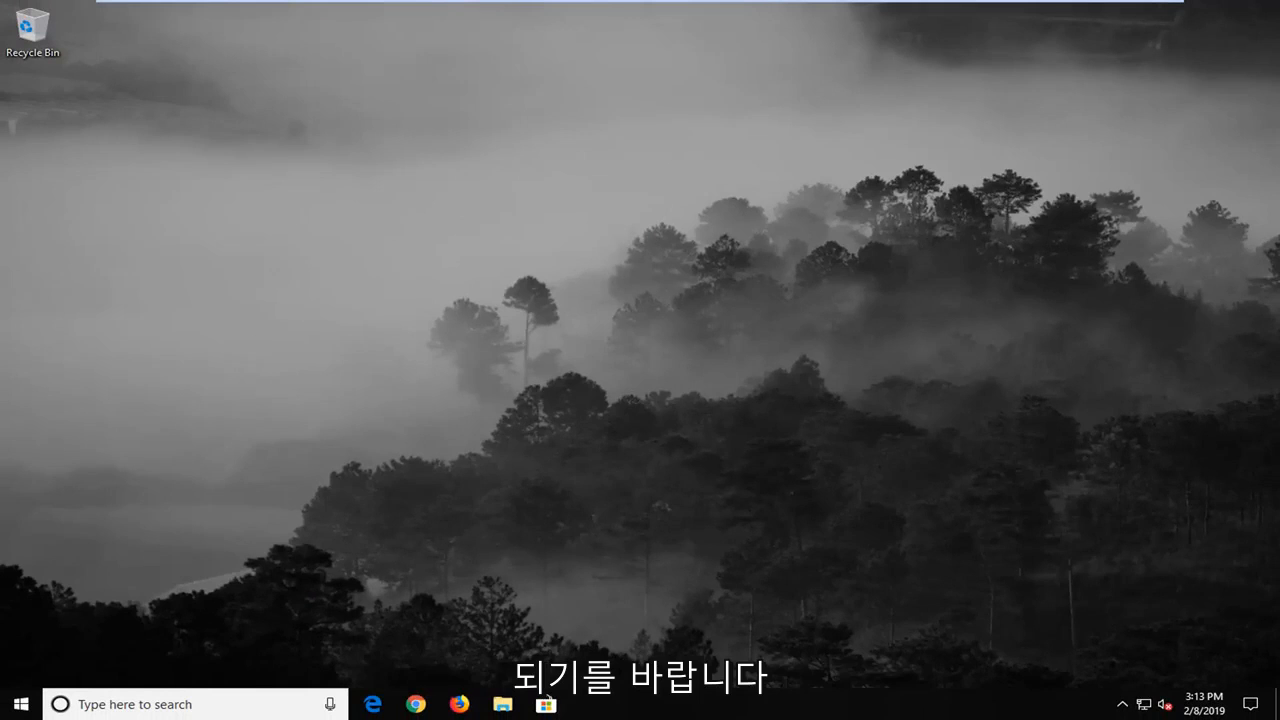
# - Search the Start menu for 'device m' and open Device Manager
pyautogui.click(16, 703)
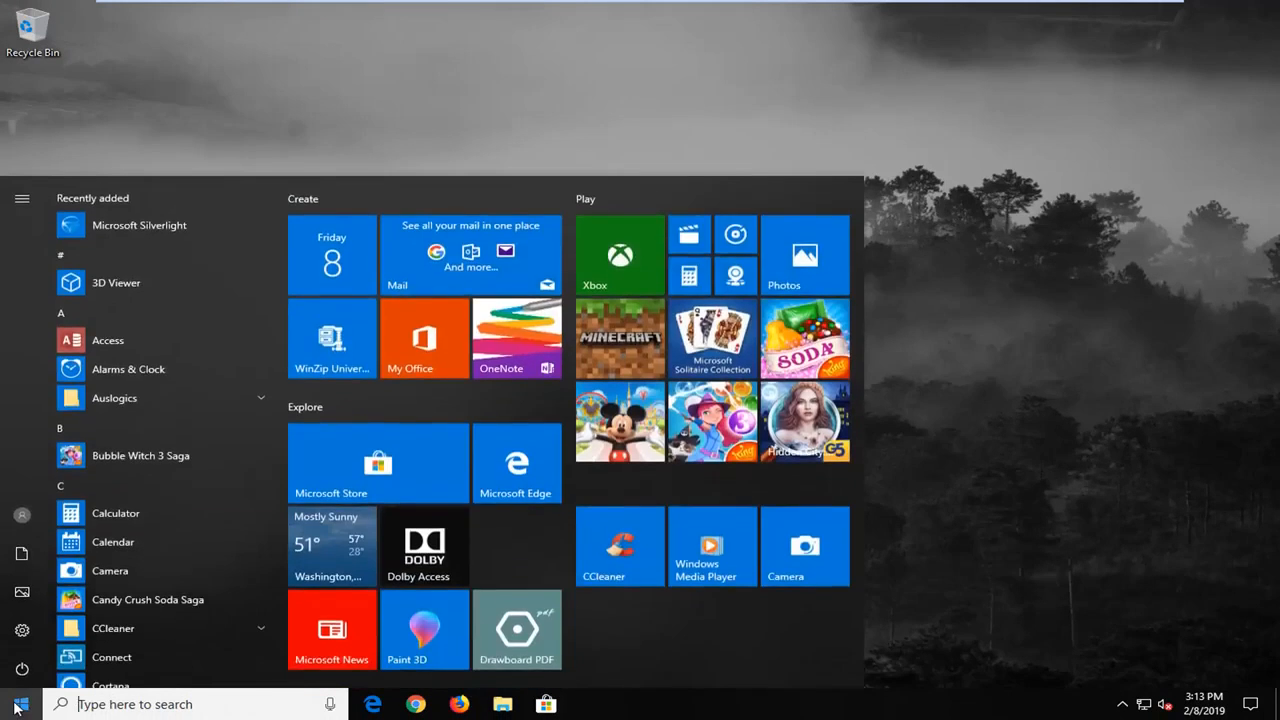
pyautogui.write('device manager')
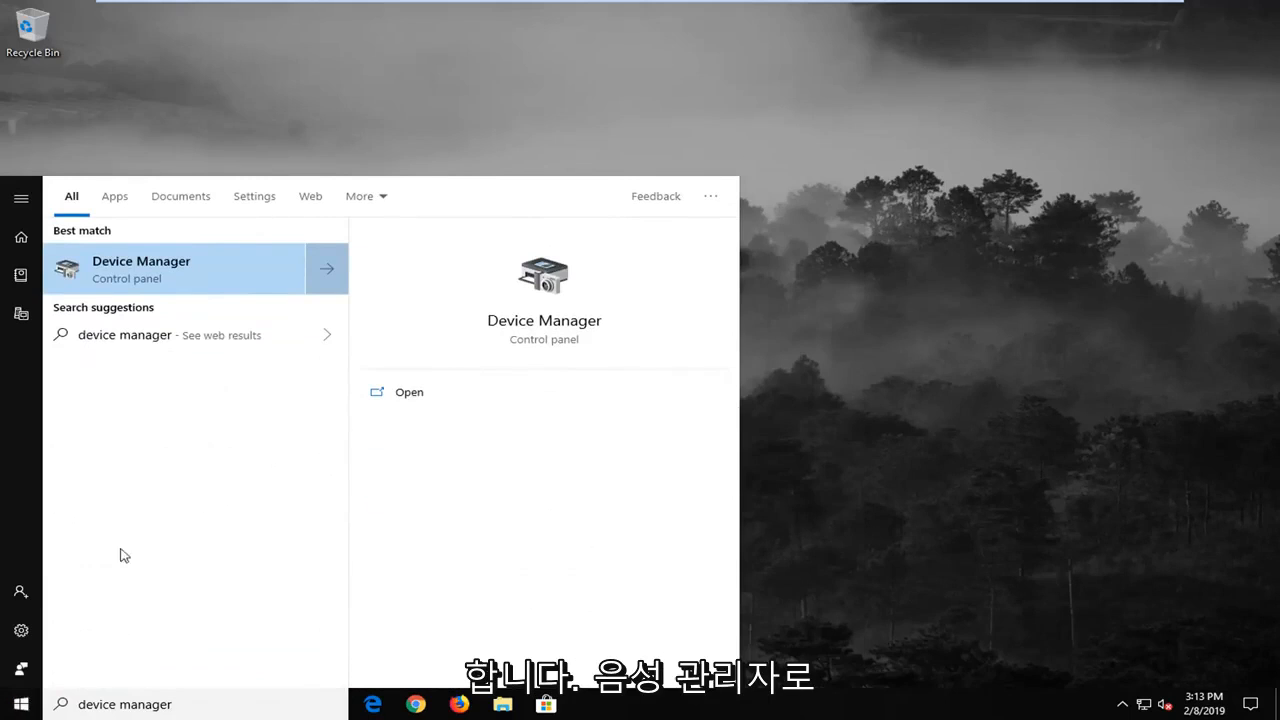
pyautogui.click(140, 268)
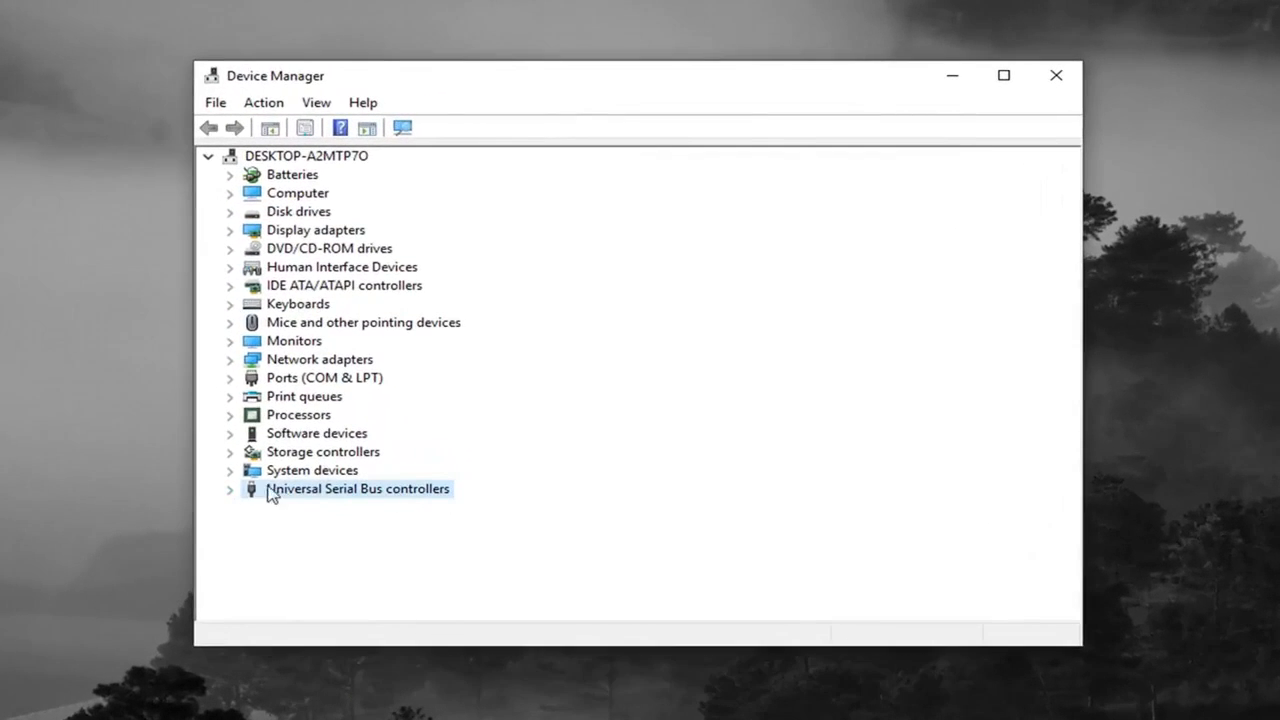
pyautogui.moveTo(378, 500)
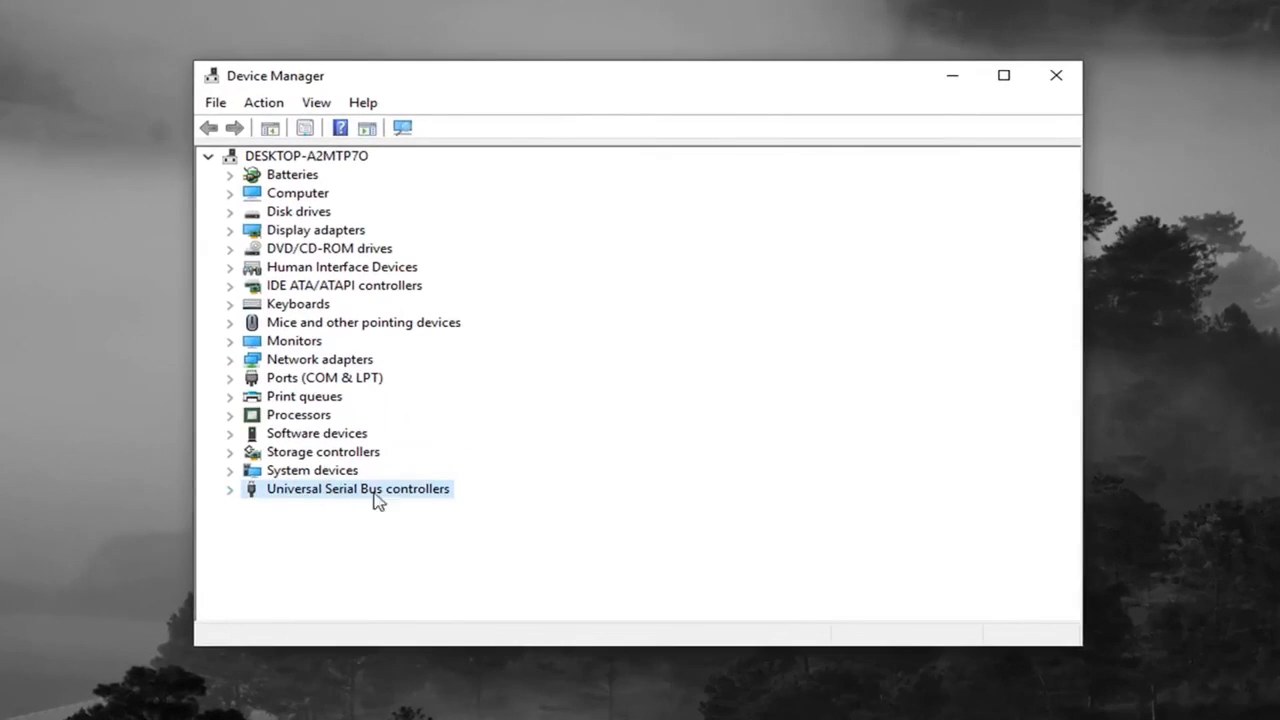
# - Under Universal Serial Bus controllers, uninstall the Standard Enhanced PCI to USB Host Controllers
pyautogui.click(231, 488)
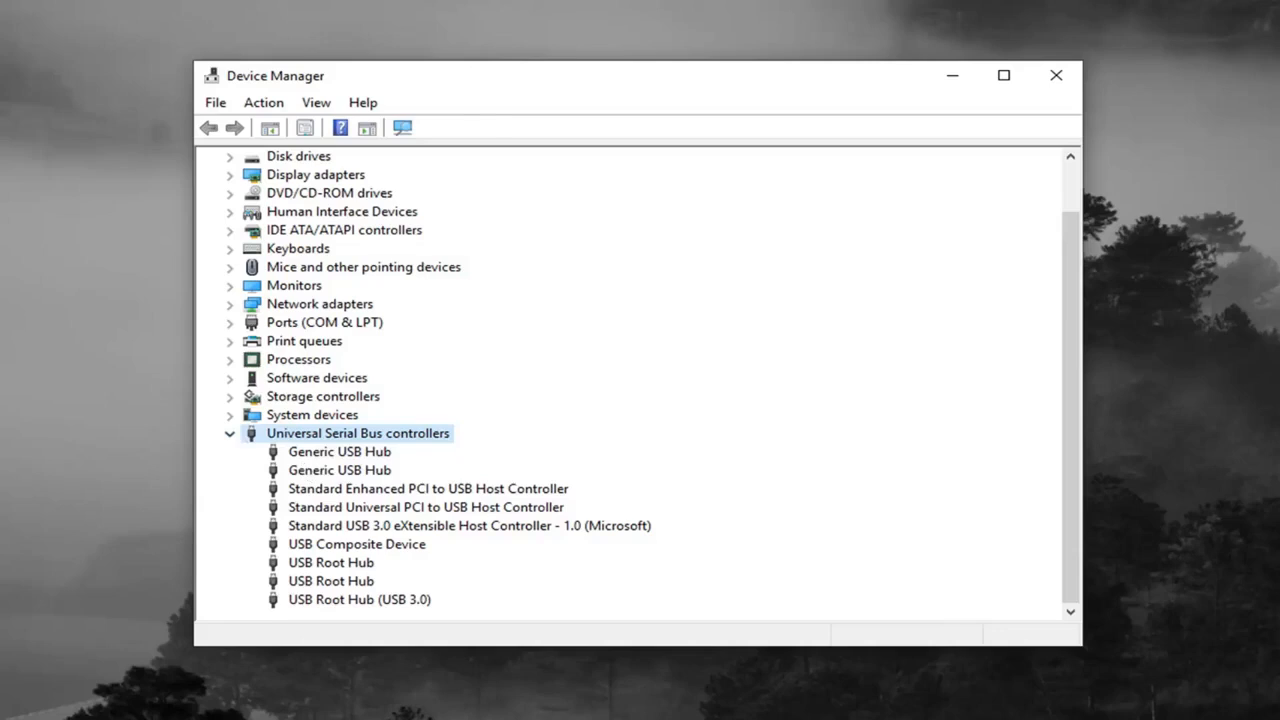
pyautogui.click(427, 488)
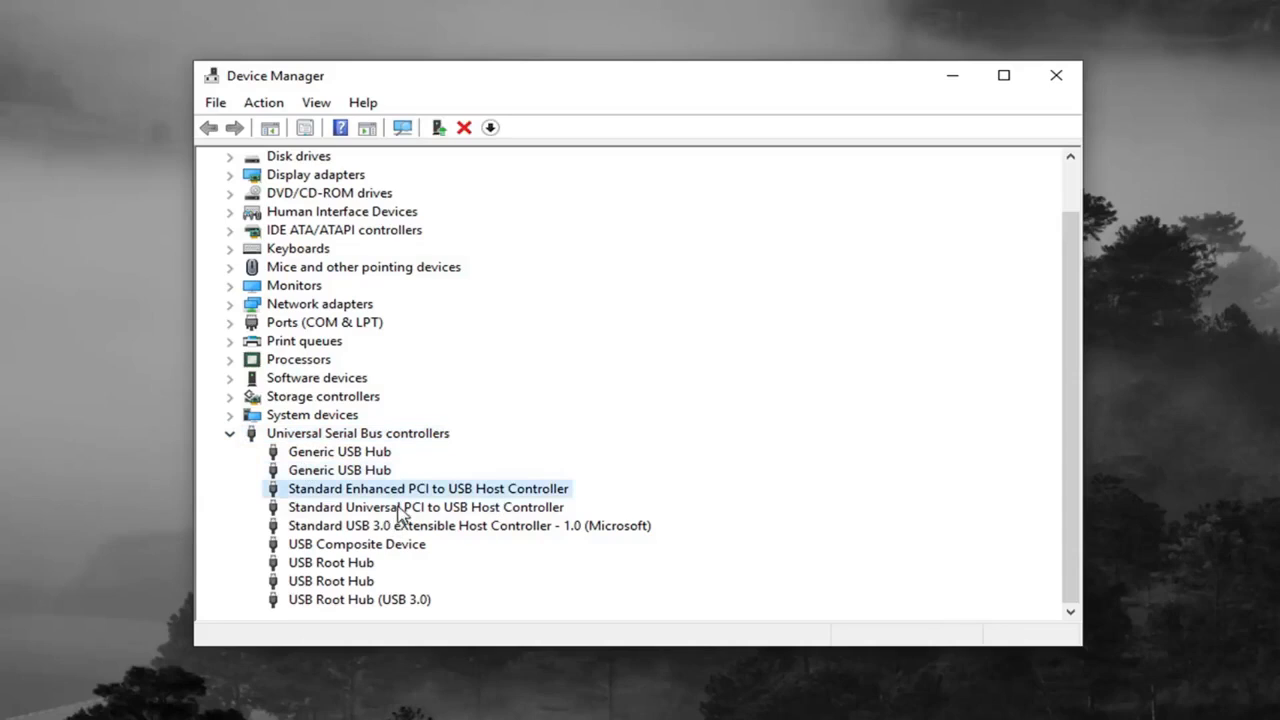
pyautogui.click(330, 581)
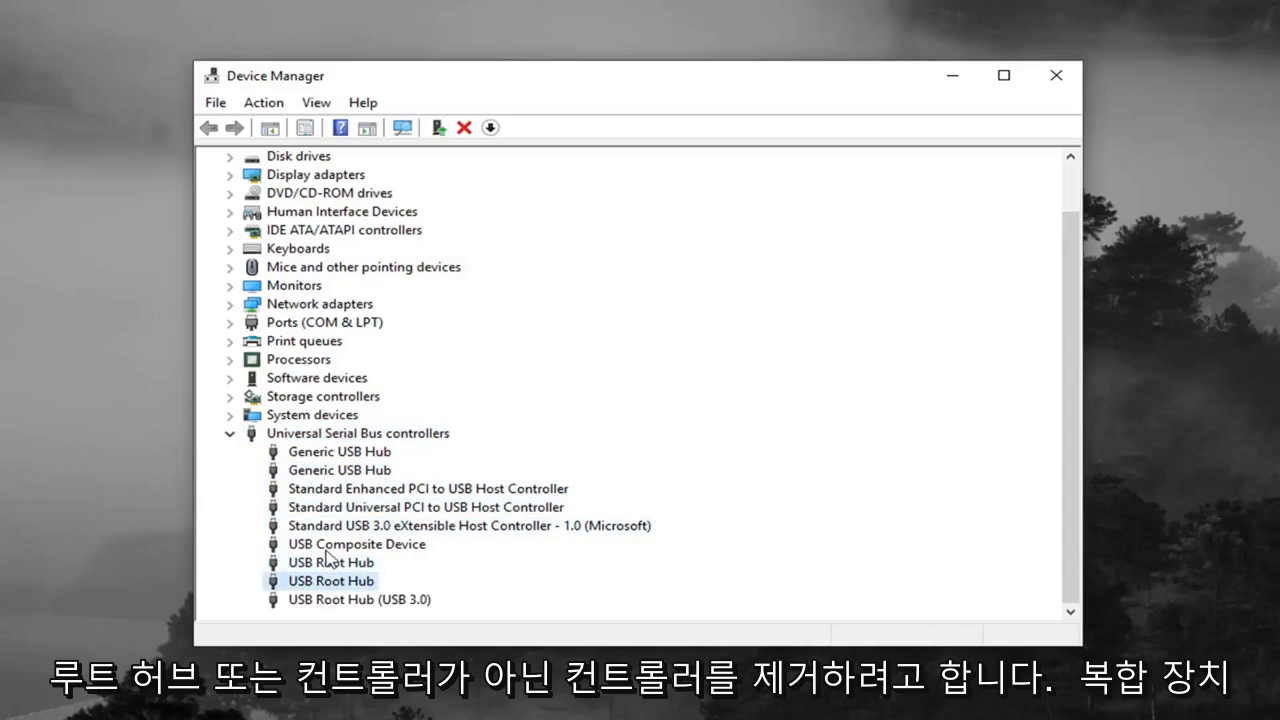
pyautogui.click(339, 470)
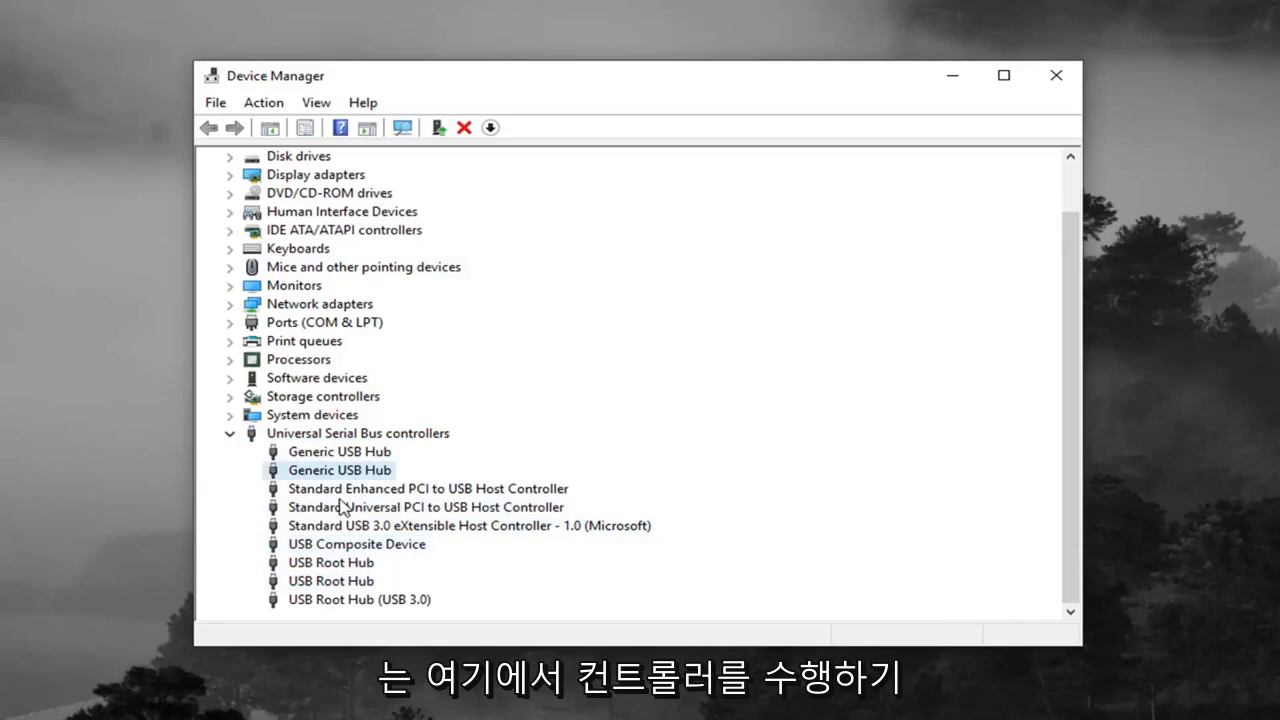
pyautogui.click(428, 488)
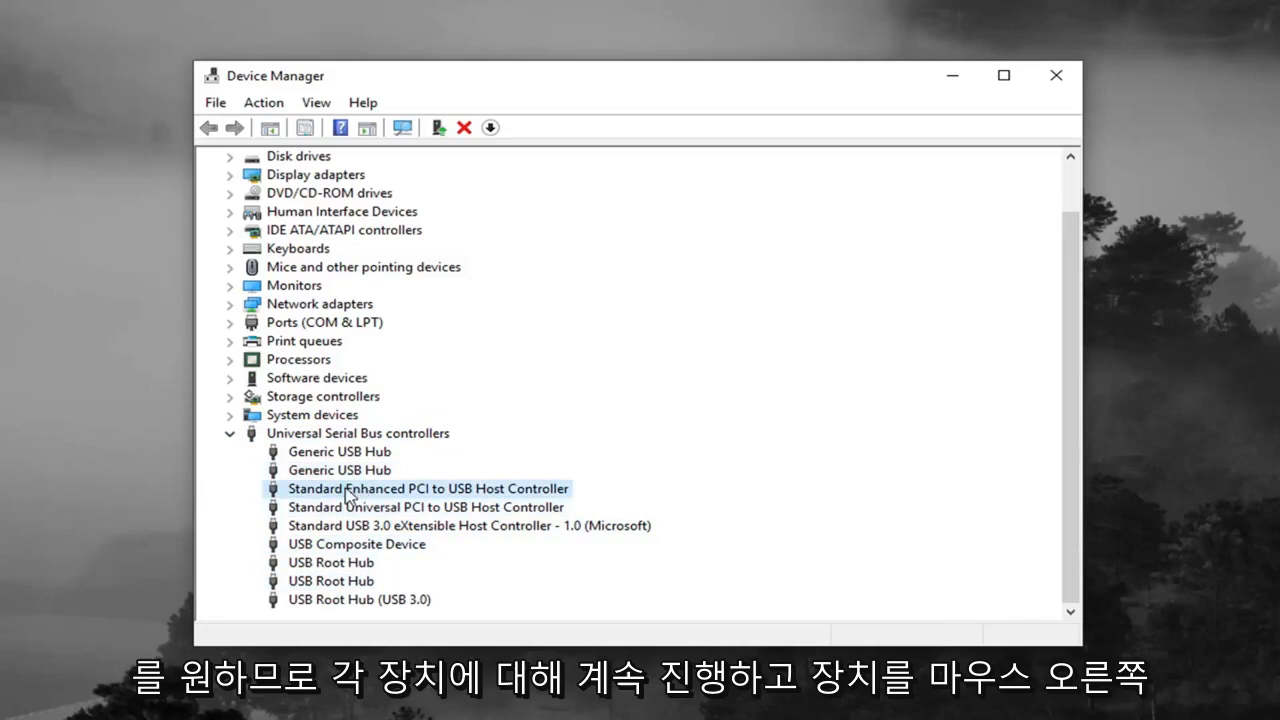
pyautogui.rightClick(428, 488)
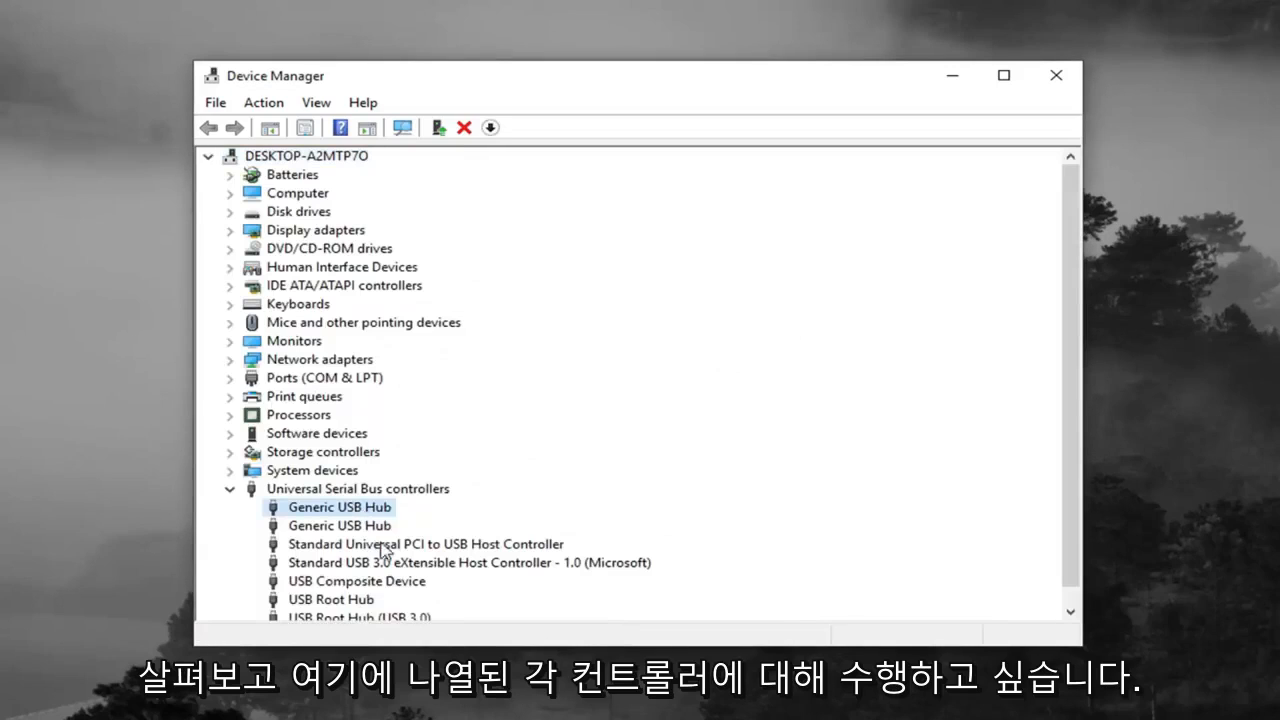
pyautogui.rightClick(425, 544)
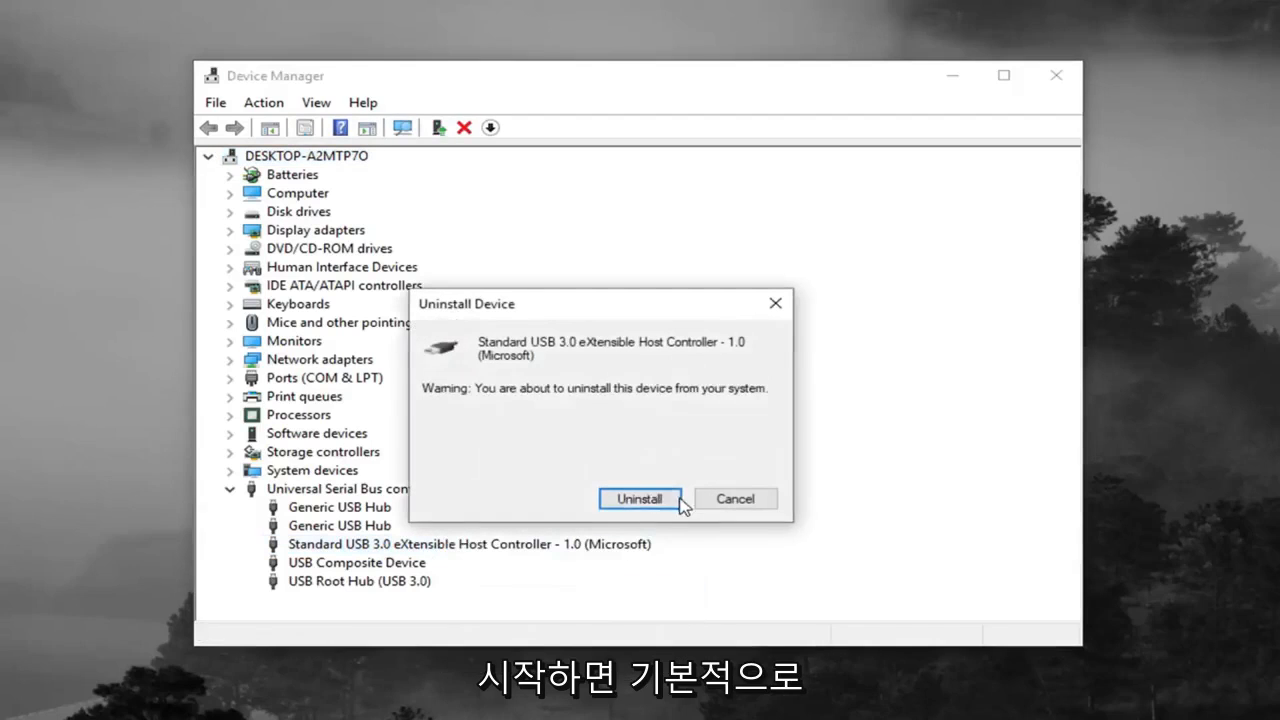
# - Confirm Uninstall for the USB 3.0 eXtensible Host Controller
pyautogui.click(640, 498)
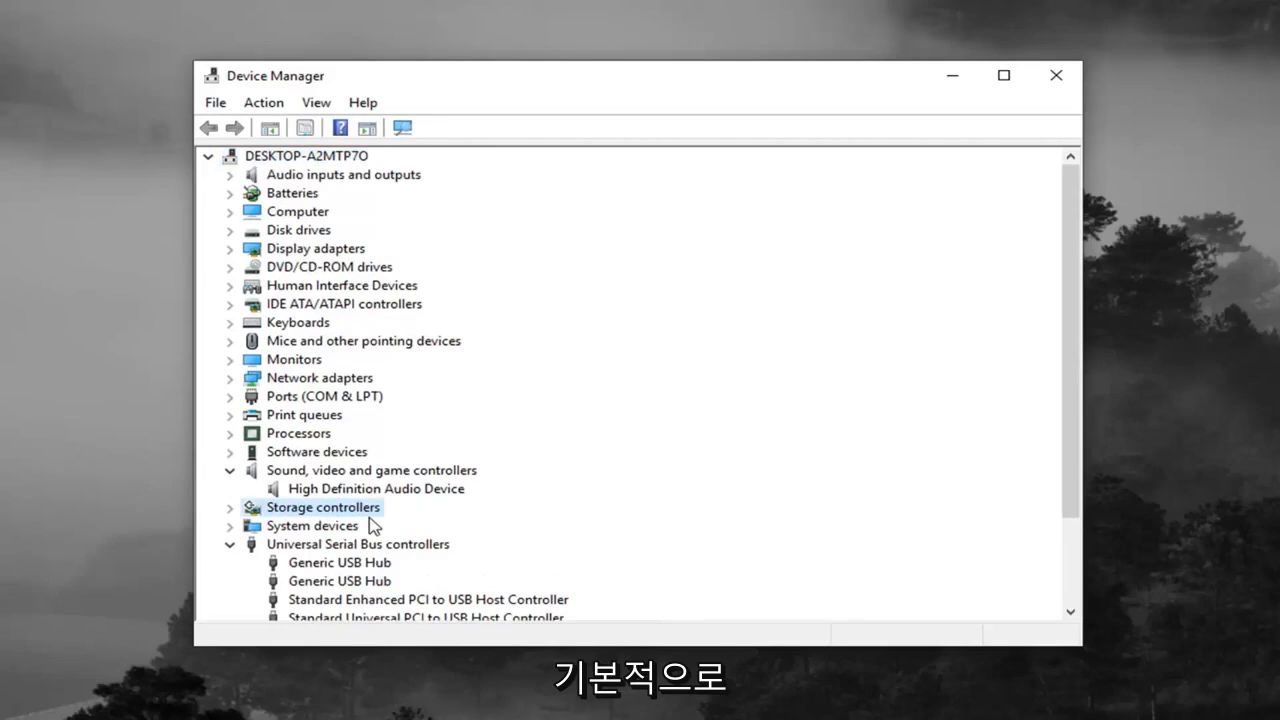
# - Scroll through the reinstalled USB controllers and hubs, then close Device Manager
pyautogui.scroll(-3)
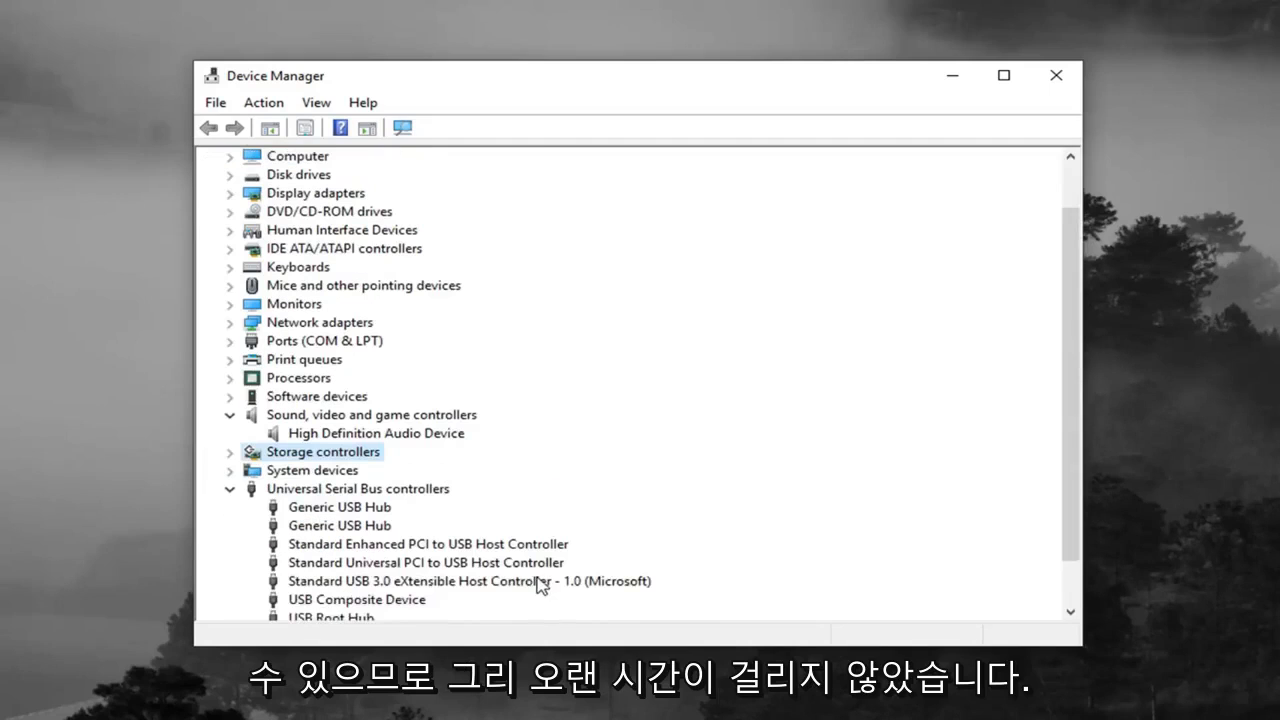
pyautogui.moveTo(455, 578)
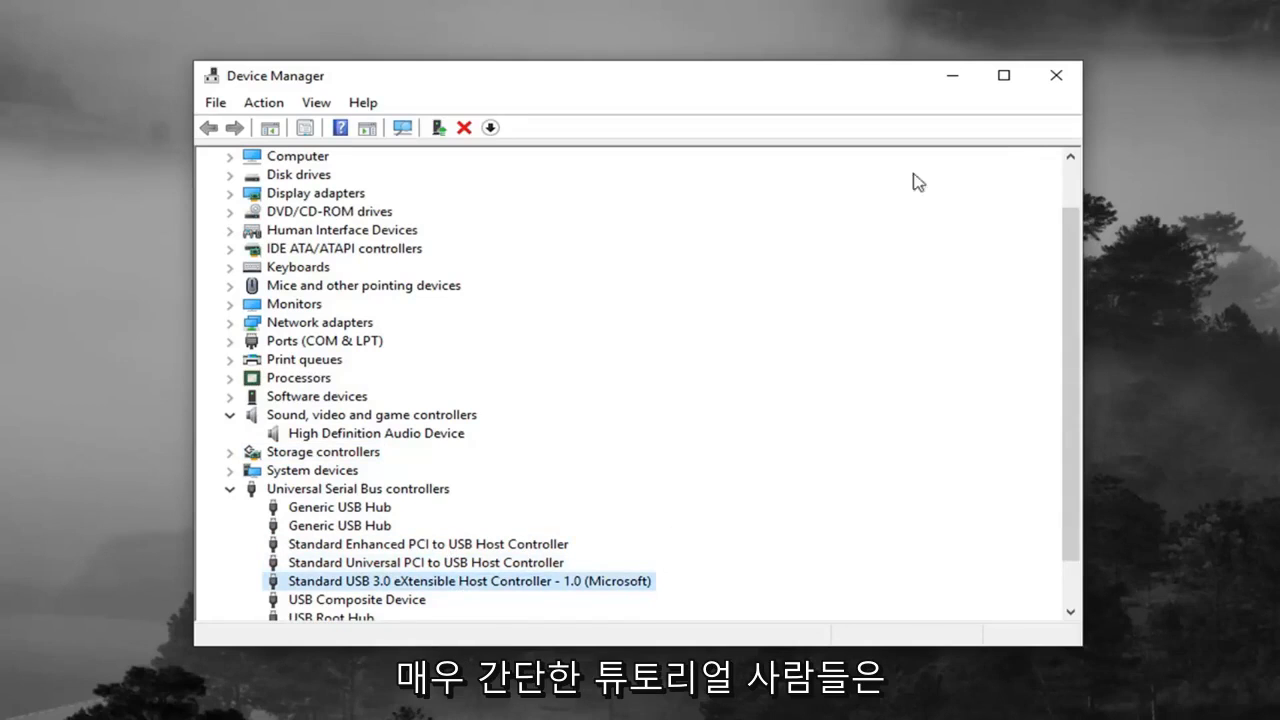
pyautogui.click(1055, 75)
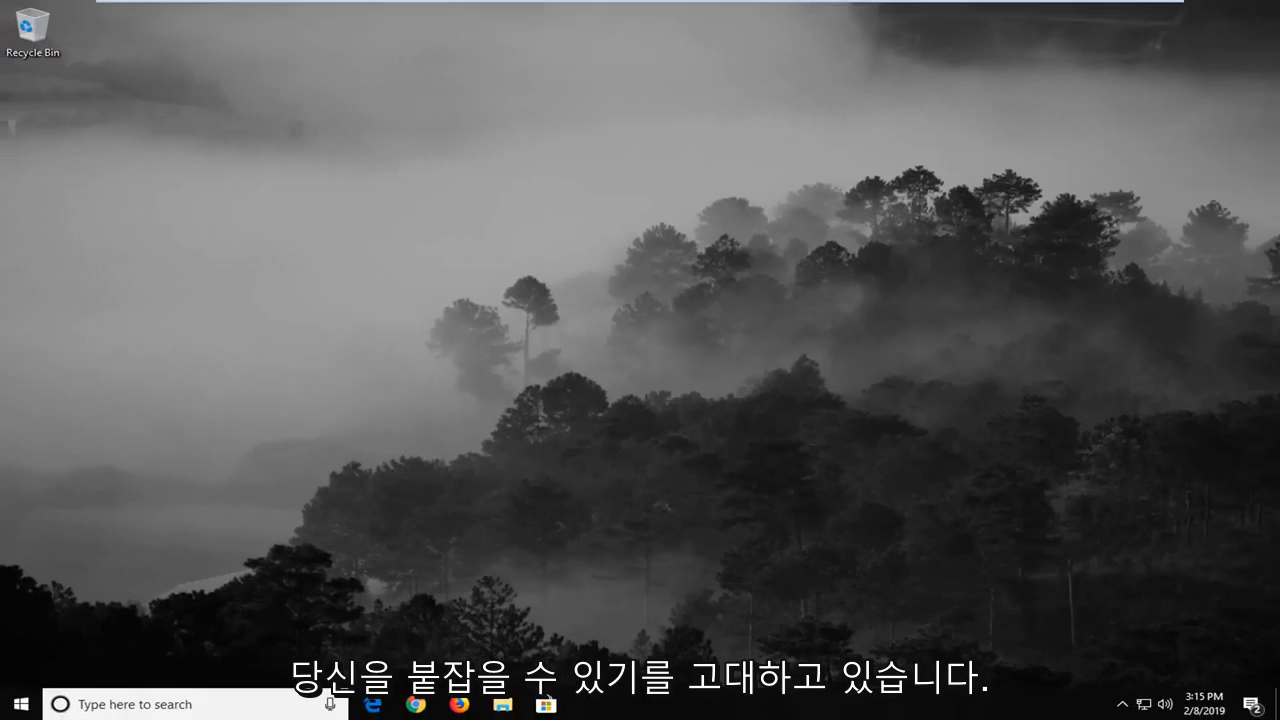